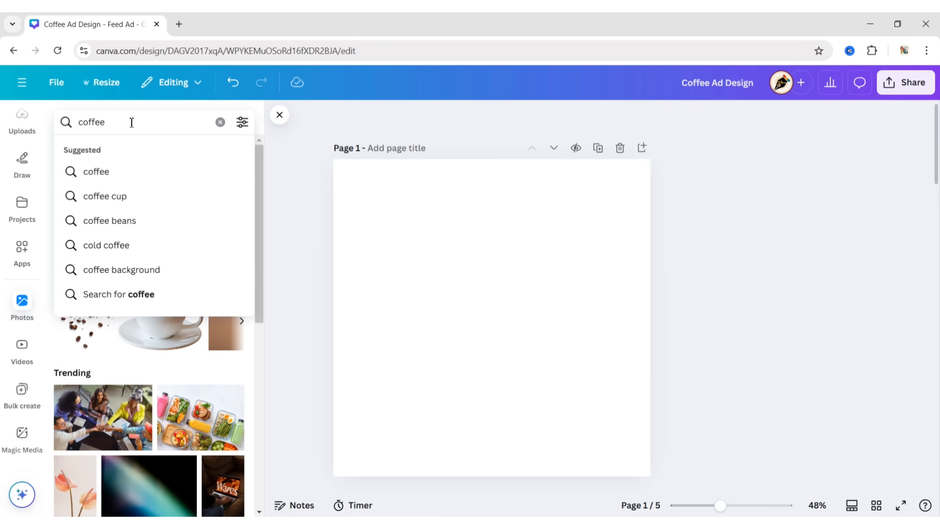
Step: Add the stained parchment coffee texture from Photos and set it to fill the whole page
click(122, 270)
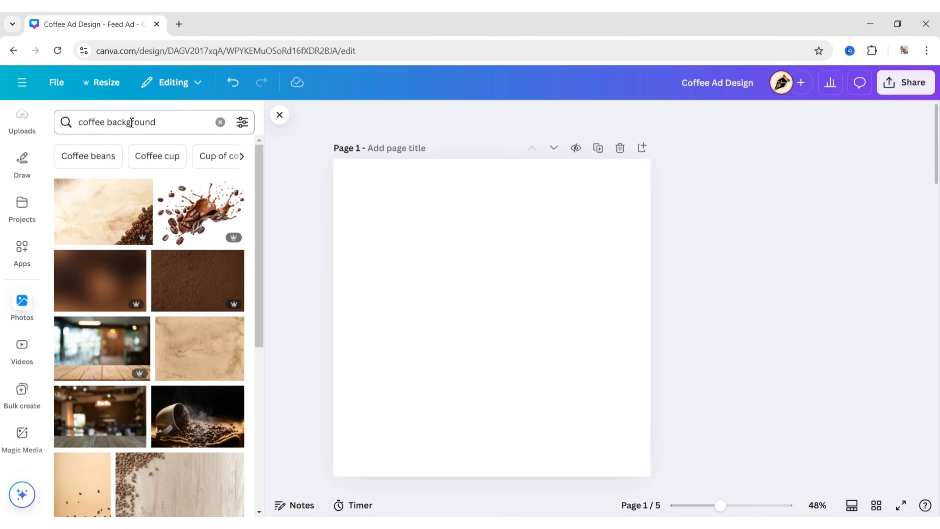
click(199, 348)
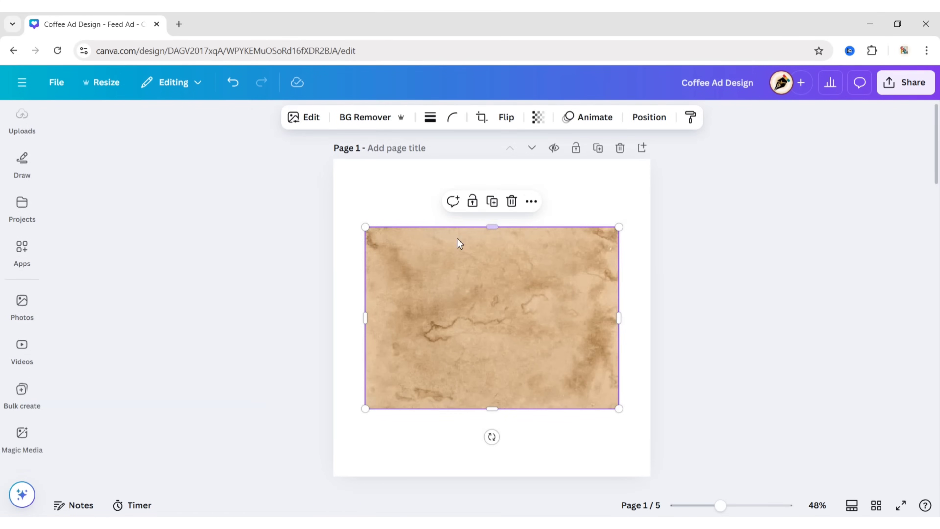
click(572, 456)
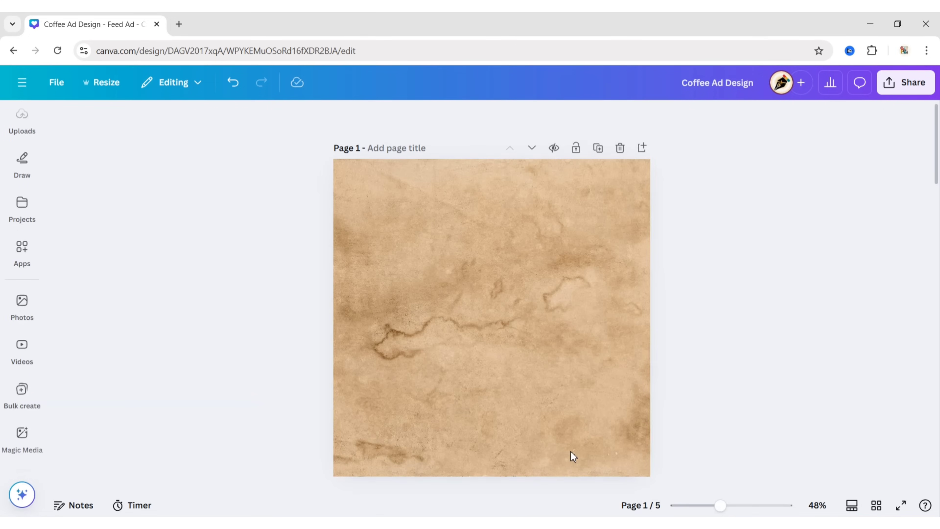
mouse_move(502, 246)
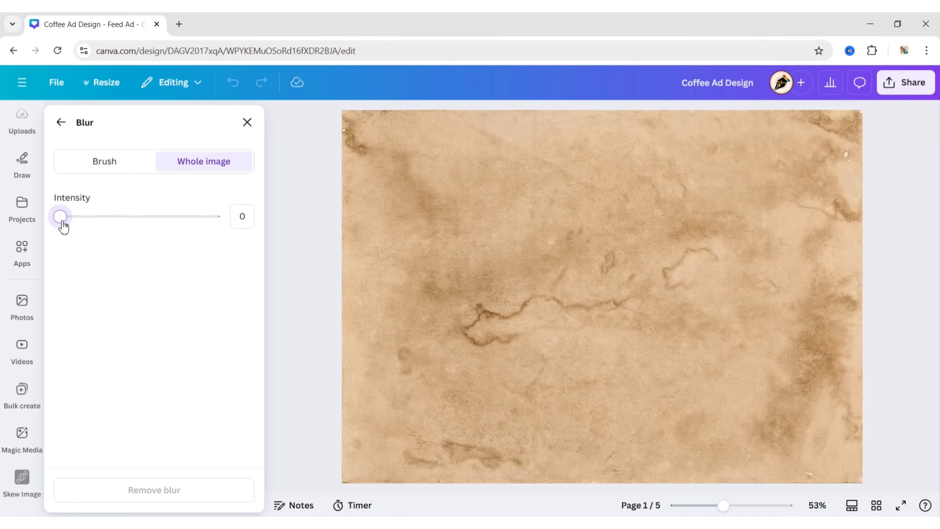
Step: Apply a whole-image blur at intensity 25 to soften the paper background
drag(60, 216, 99, 216)
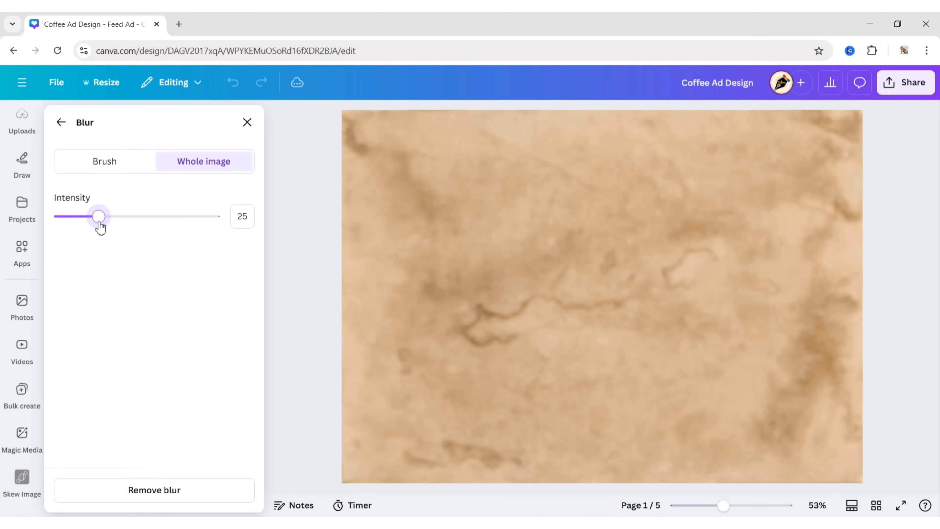
click(246, 123)
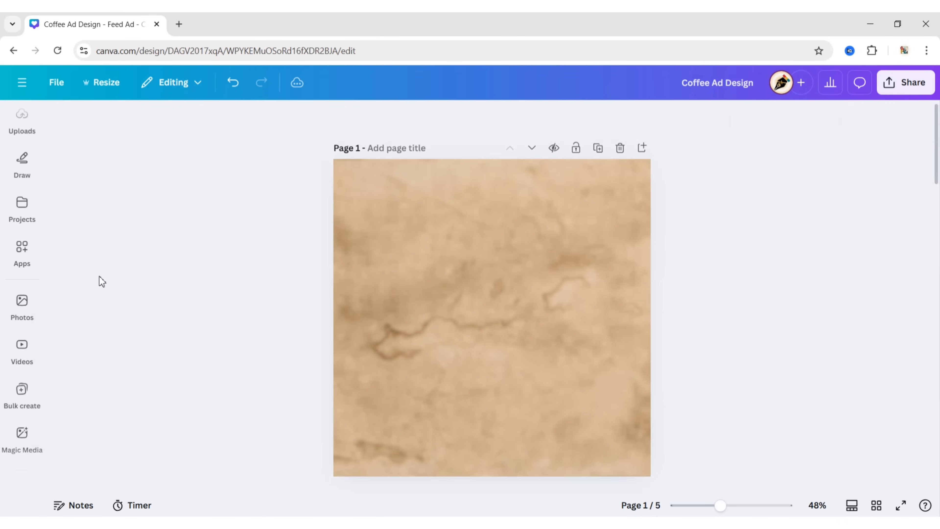
Step: Search Elements graphics for 'triangle' and add a white triangle to the page
click(21, 172)
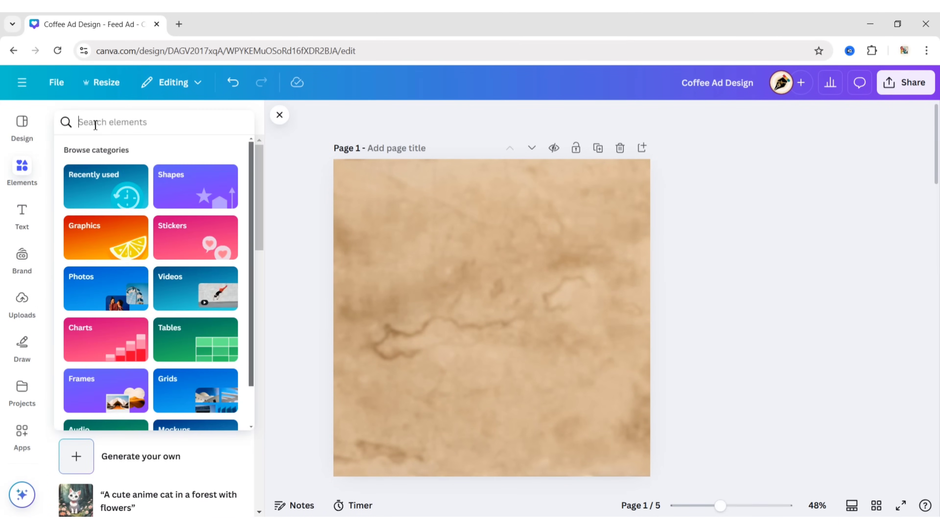
text(triangle)
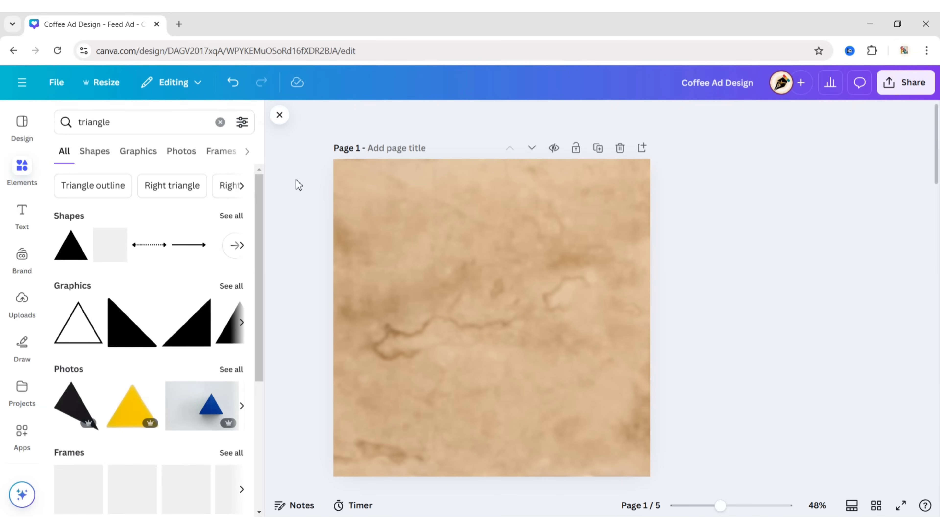
click(138, 151)
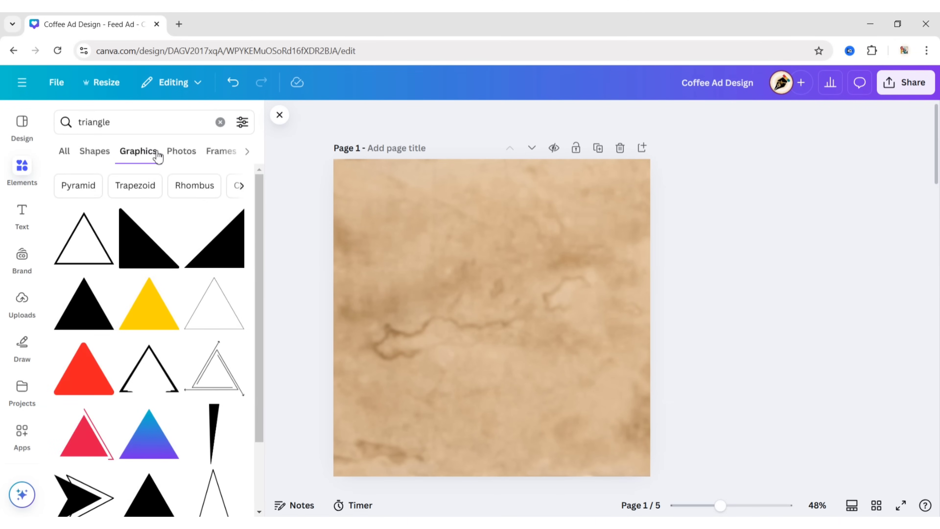
click(214, 303)
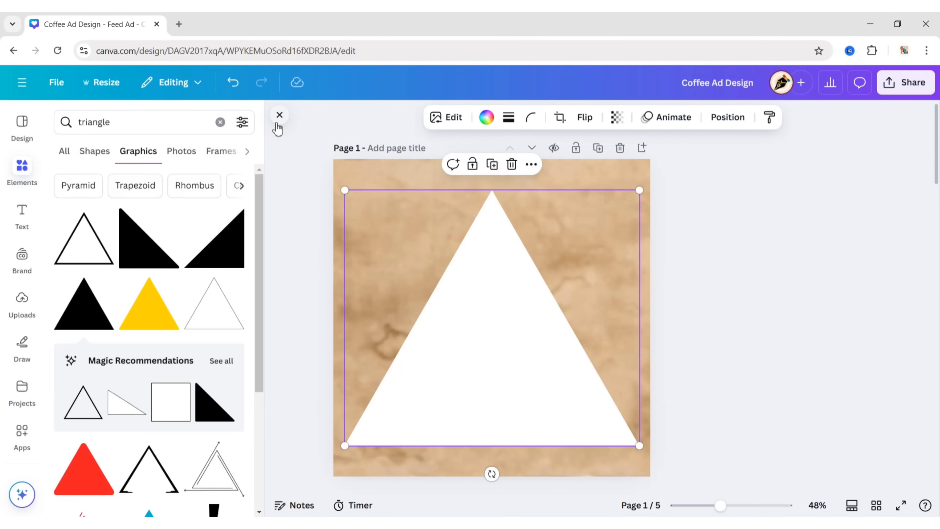
click(278, 115)
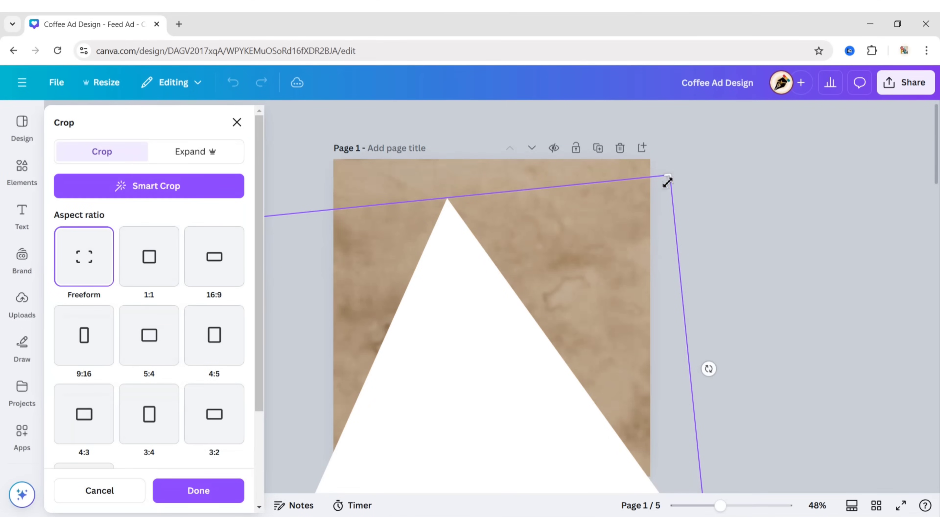
Step: Crop and rotate the triangle into a tilted light beam across the lower page
click(198, 489)
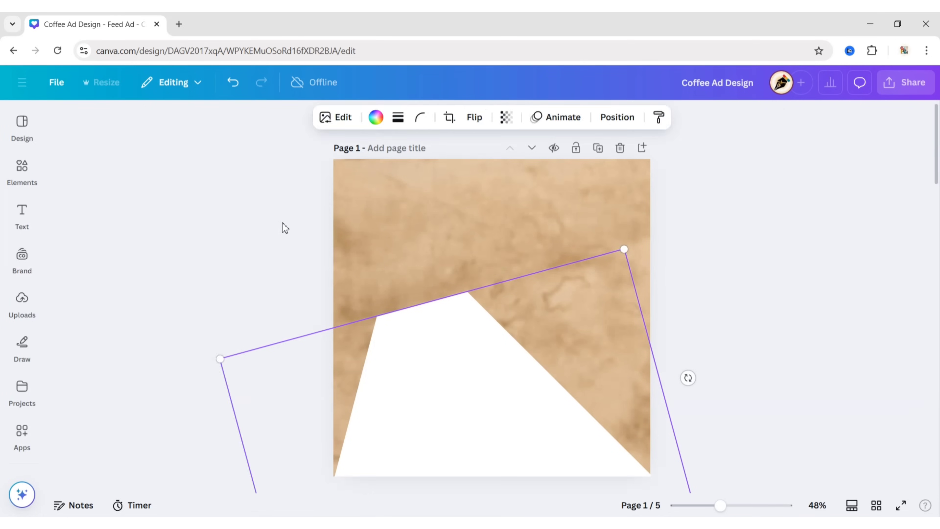
click(377, 117)
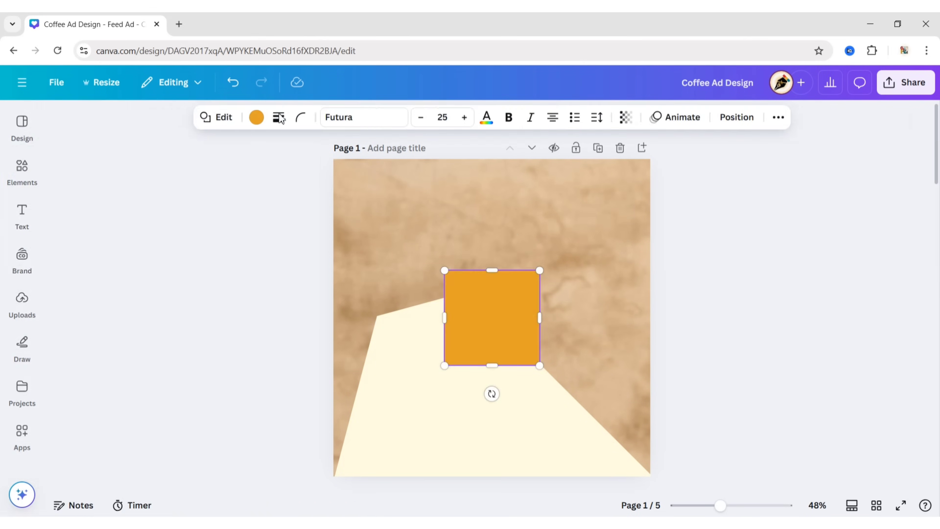
Step: Recolour the square pale cream #fffbe1 and stretch it into a tall column atop the beam
click(256, 117)
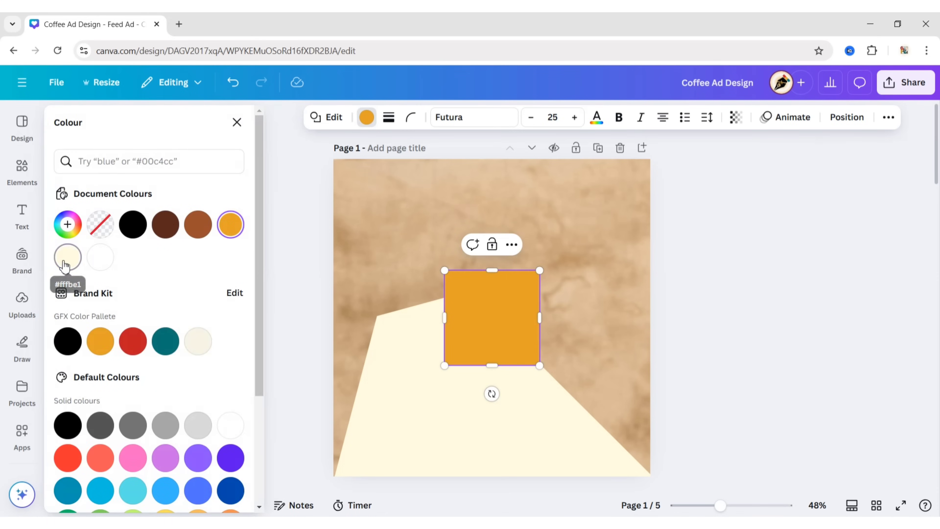
click(68, 257)
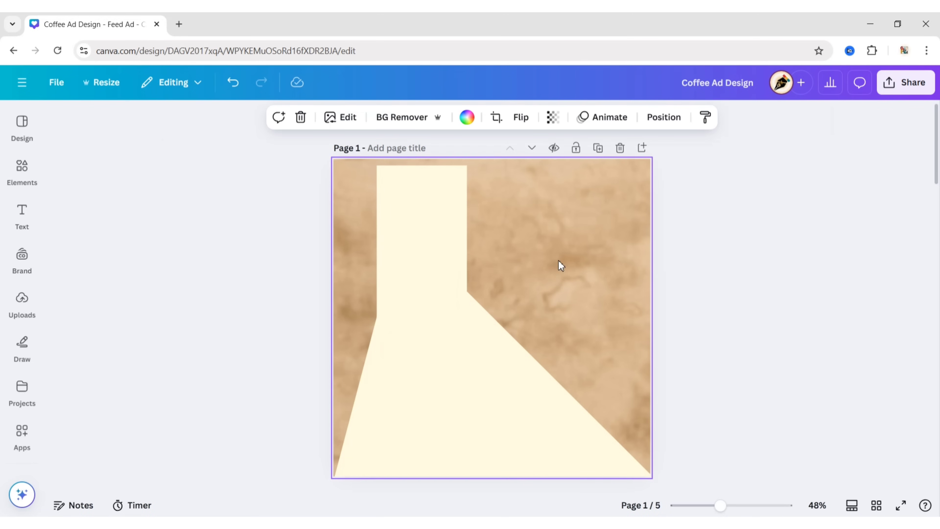
click(420, 234)
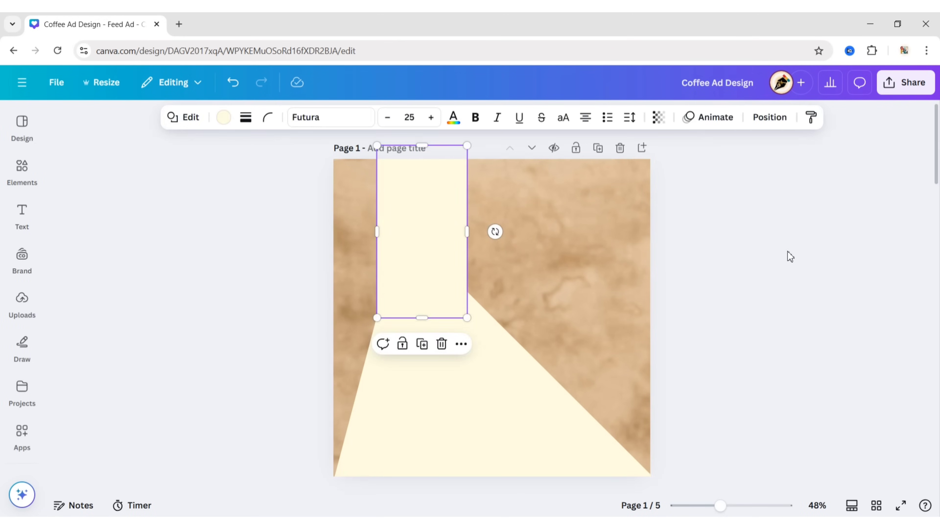
Step: Search Photos for 'coffee cup' and place the latte cup cutout, slightly tilted, over the beam
click(22, 305)
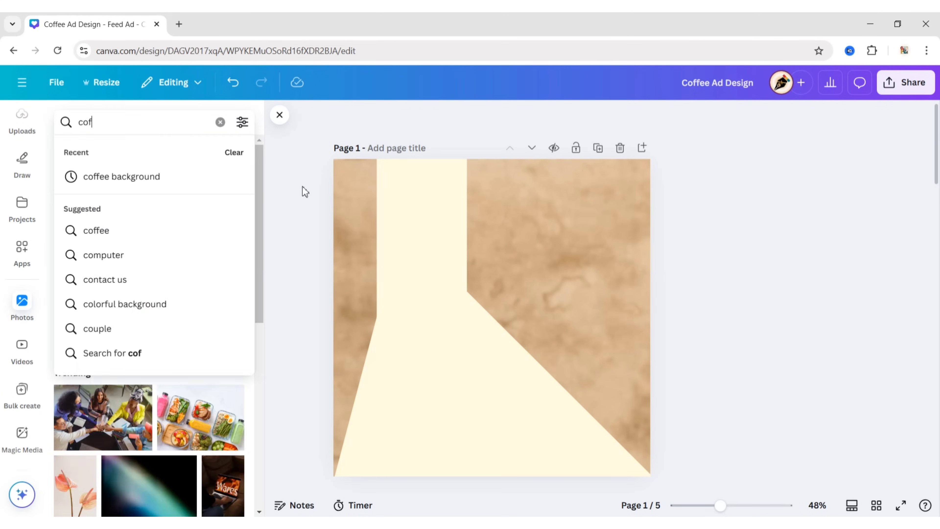
text(coffee cup)
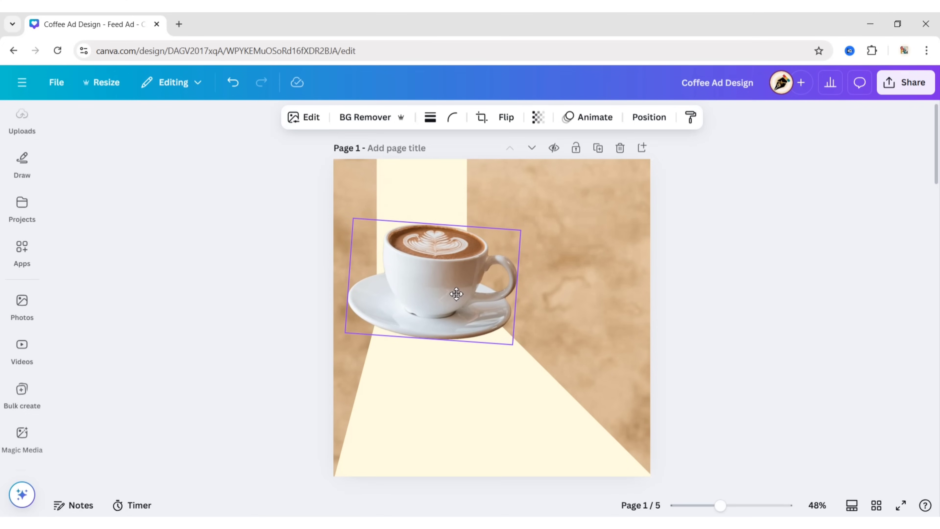
click(435, 294)
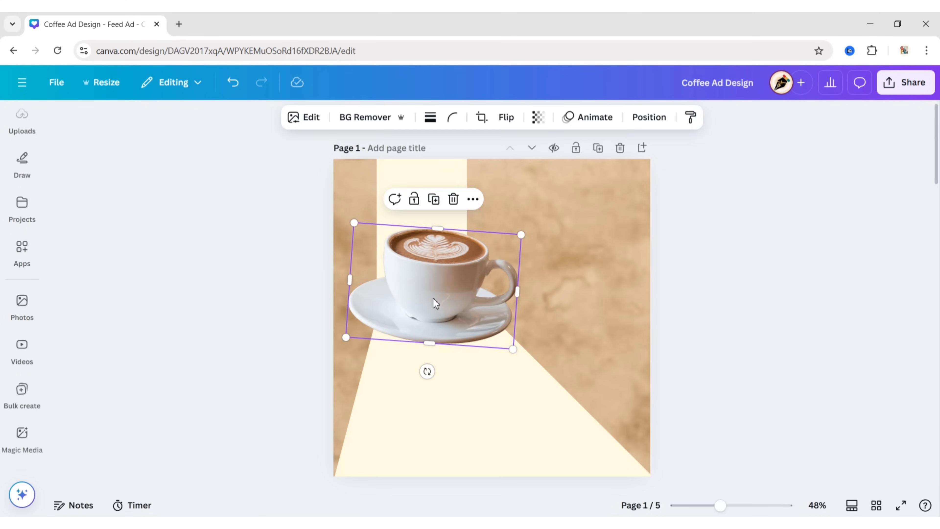
click(211, 294)
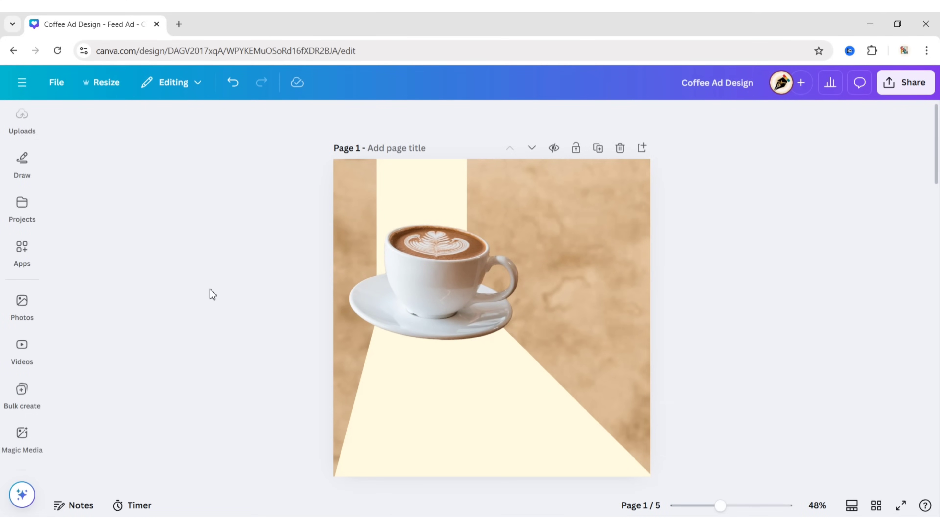
click(21, 251)
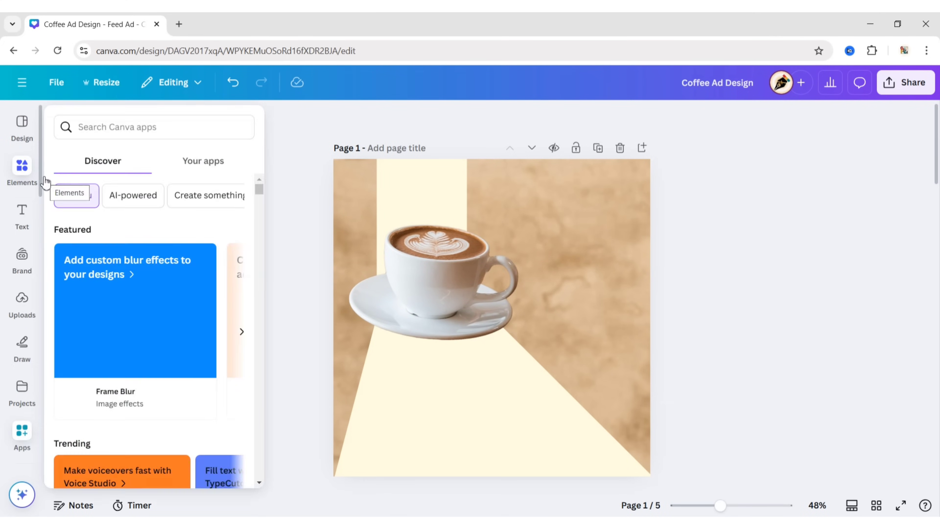
Step: Search Elements for 'shadow' and set a soft shadow graphic beneath the cup's saucer
click(22, 173)
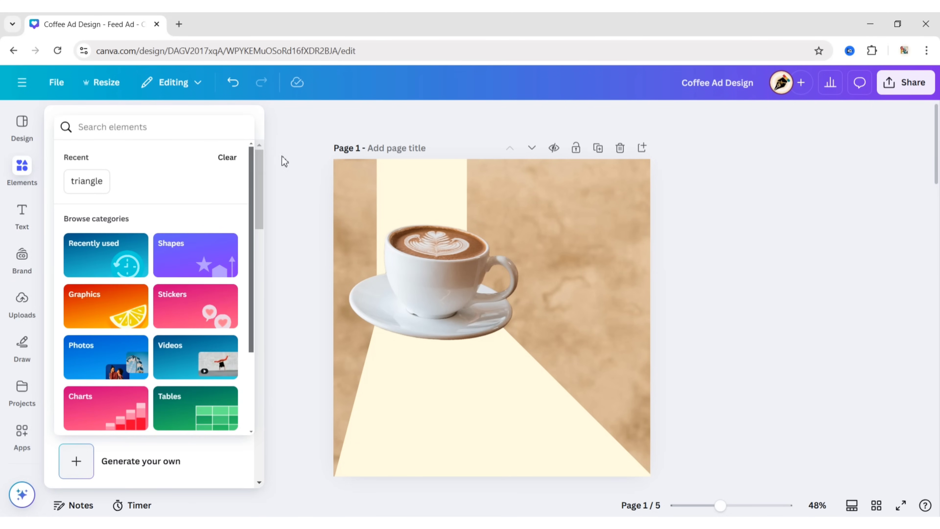
text(shadow)
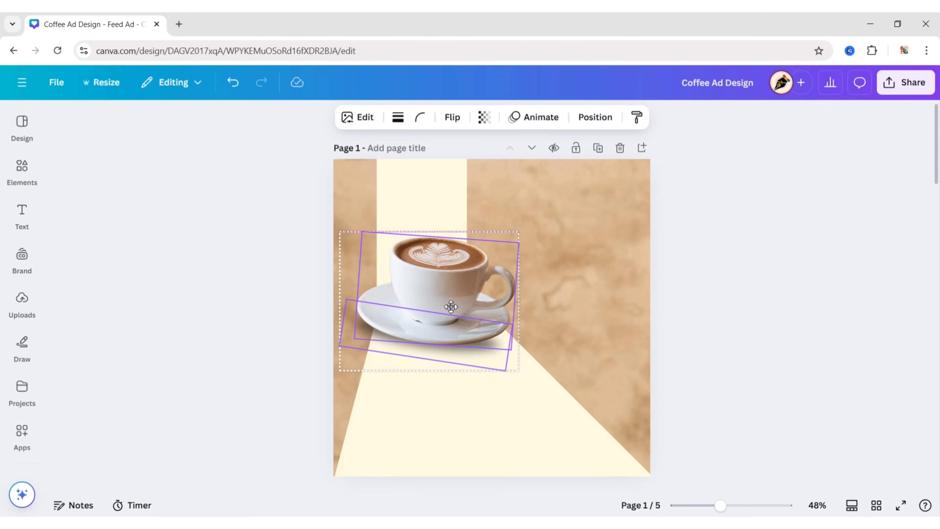
click(21, 171)
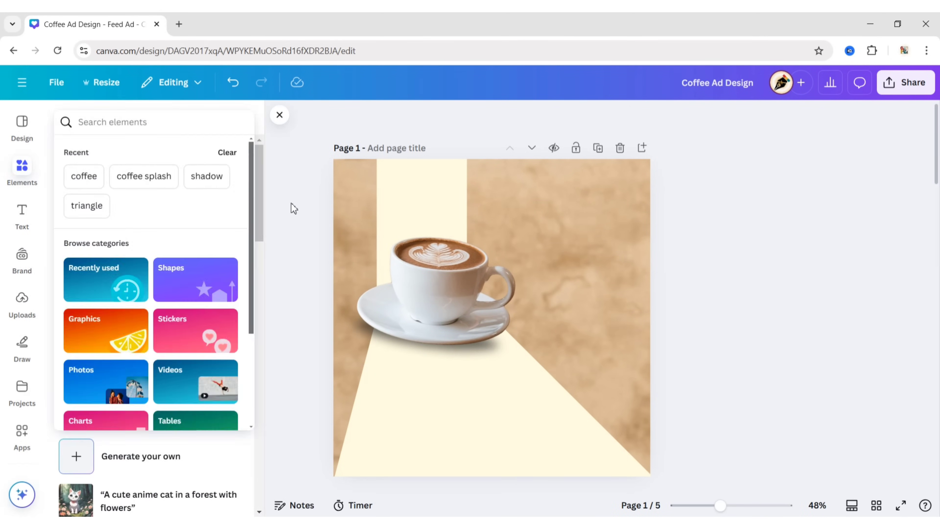
Step: Add a 'liquid splash coffee' graphic, send it behind the latte cup and adjust the flying beans
text(liquid splash coffee)
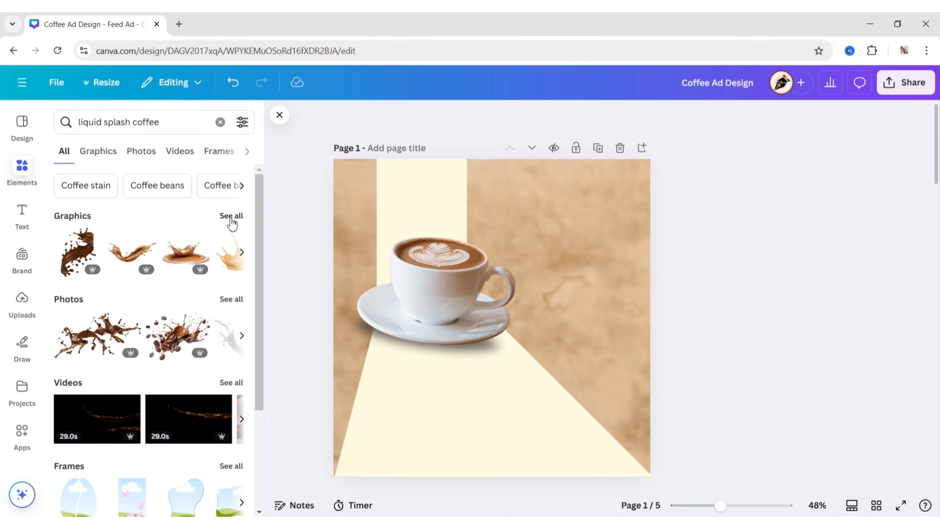
click(141, 152)
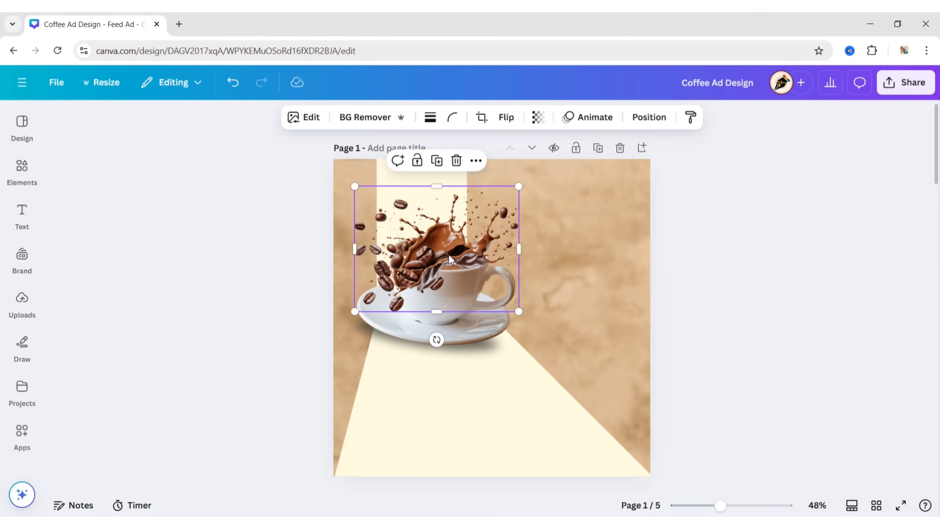
click(649, 117)
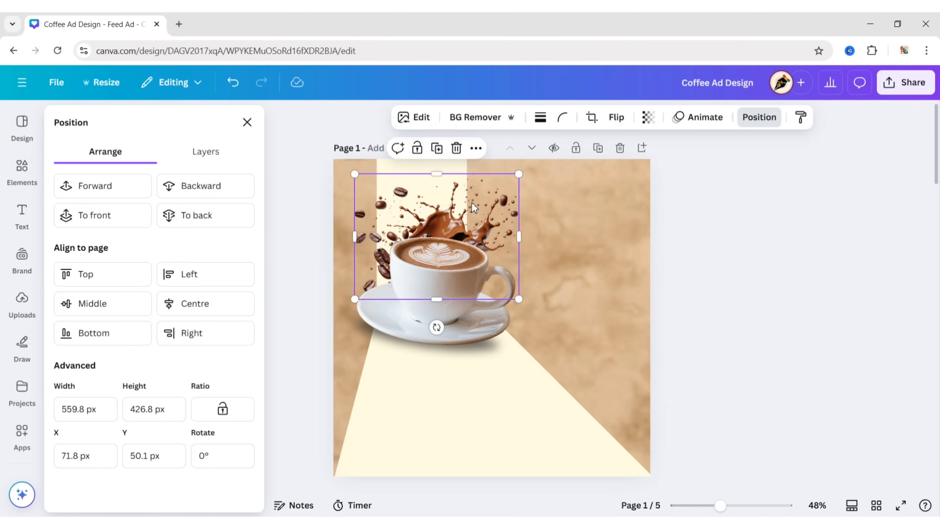
click(246, 123)
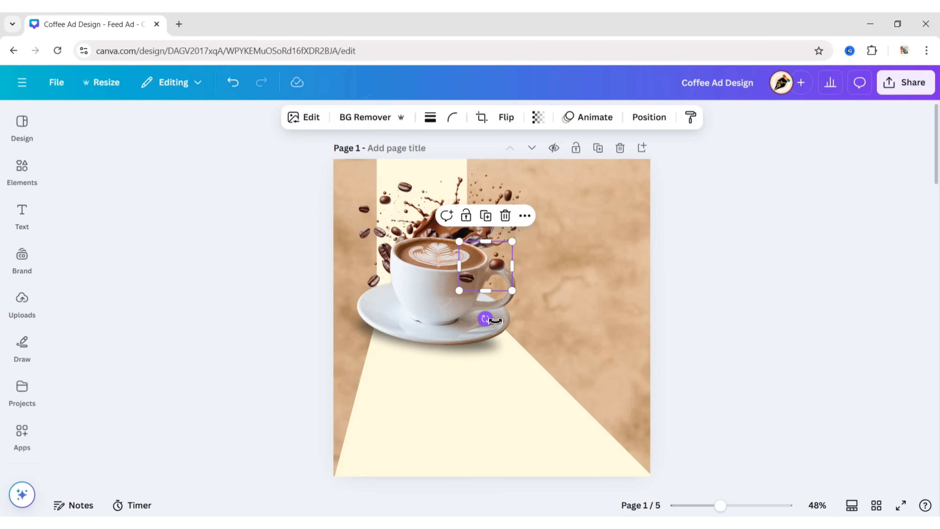
click(539, 226)
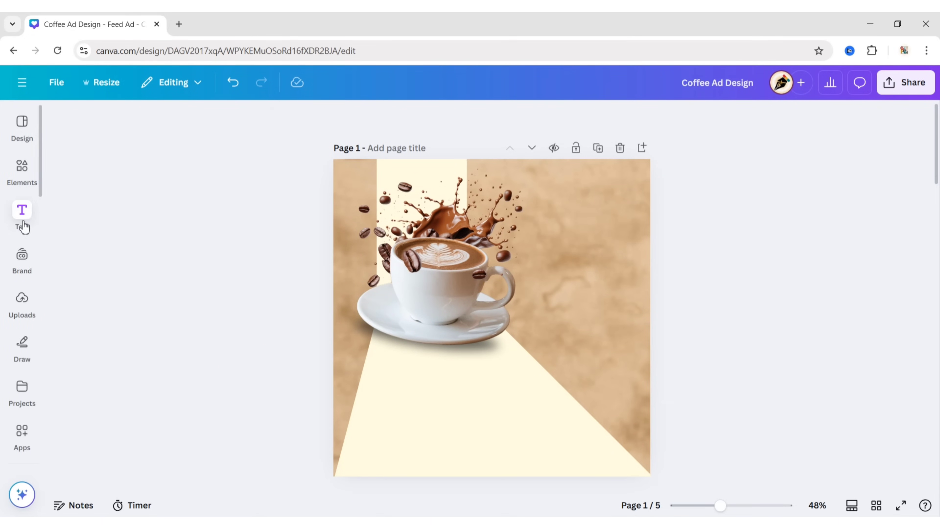
Step: Add a heading 'Best' in uppercase Futura ExtraBold and colour it dark brown
click(22, 209)
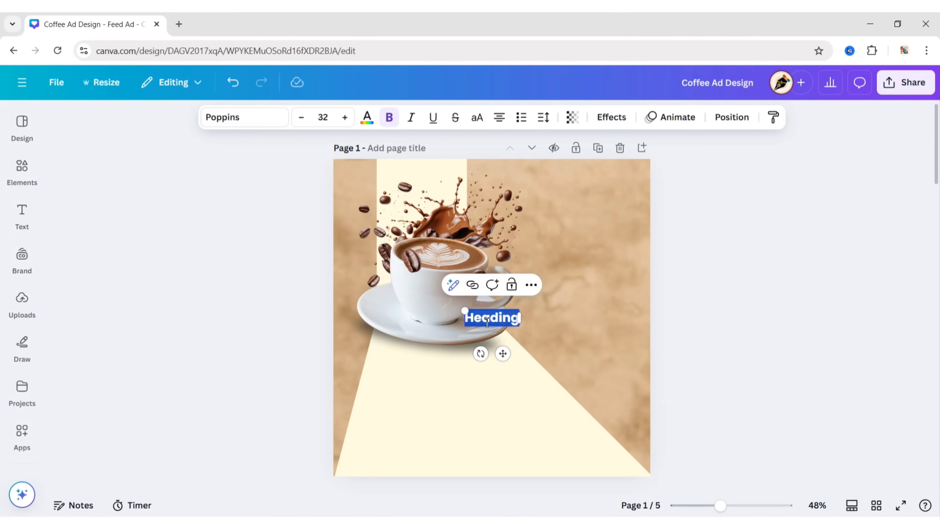
text(Best)
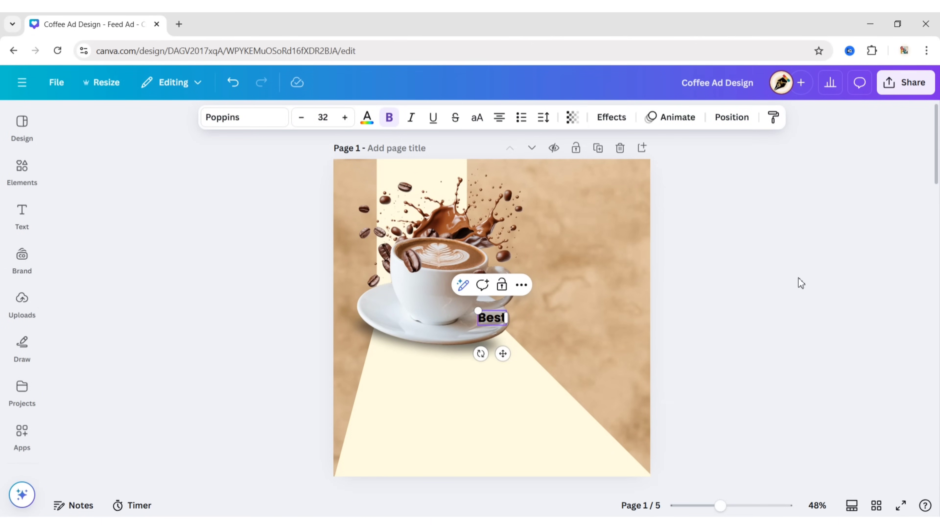
click(243, 117)
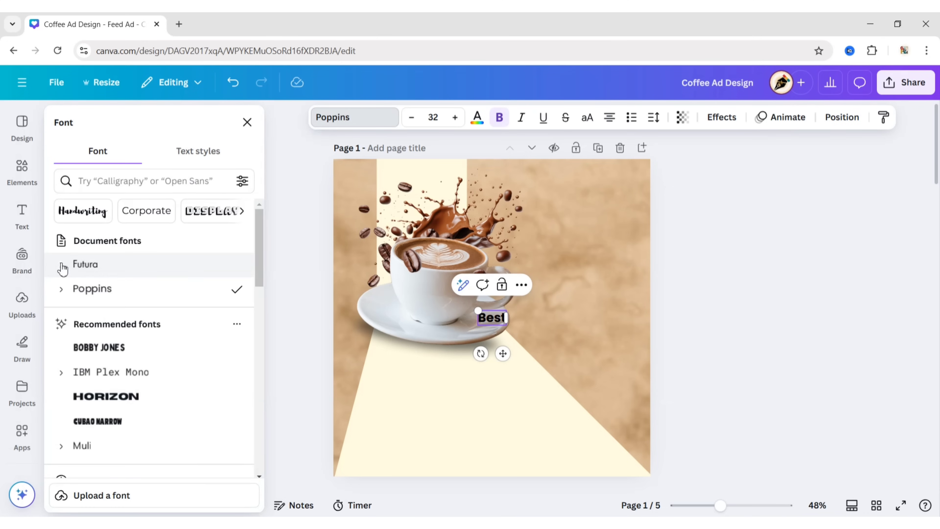
click(85, 264)
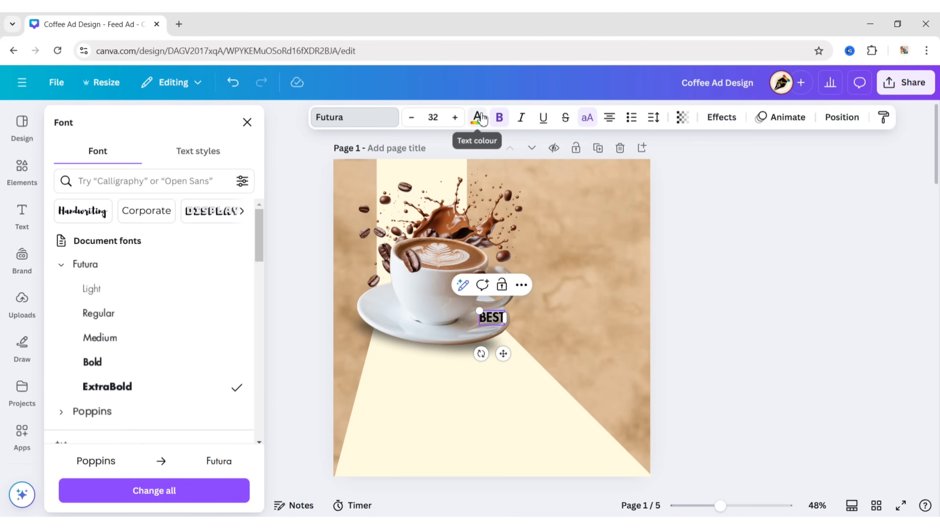
click(246, 122)
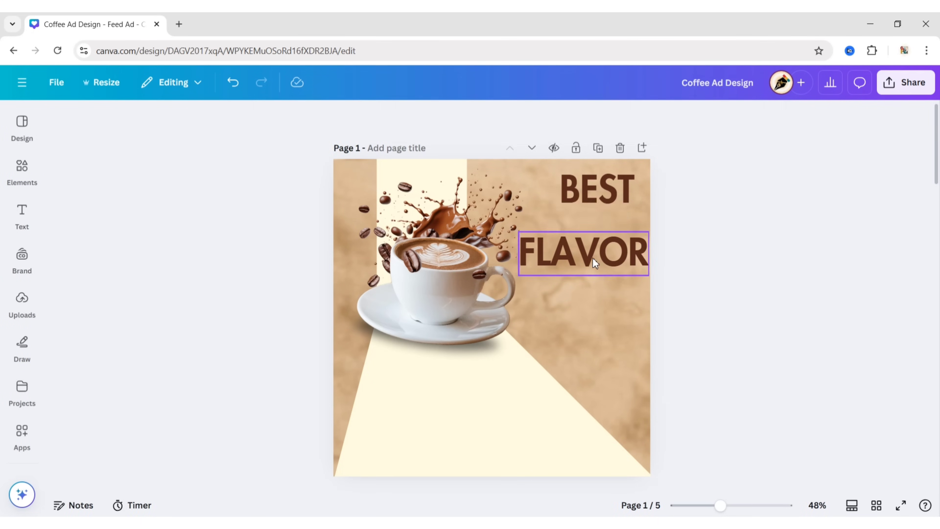
Step: Place the duplicated FLAVOR word top right and send it one layer behind the splash
click(595, 188)
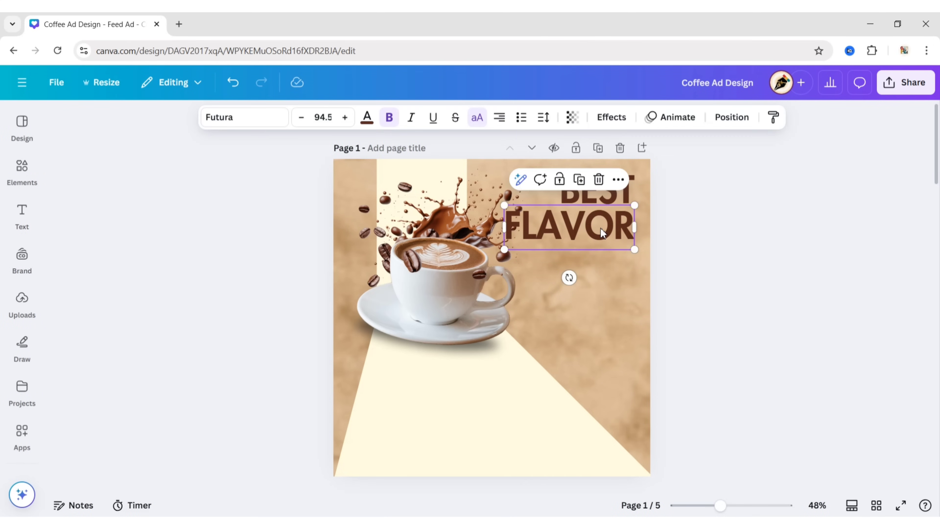
click(732, 117)
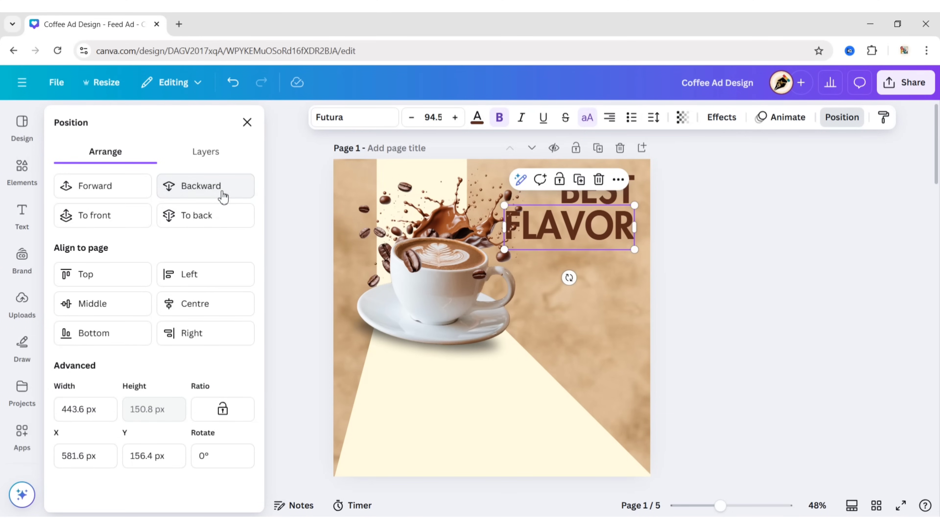
click(581, 257)
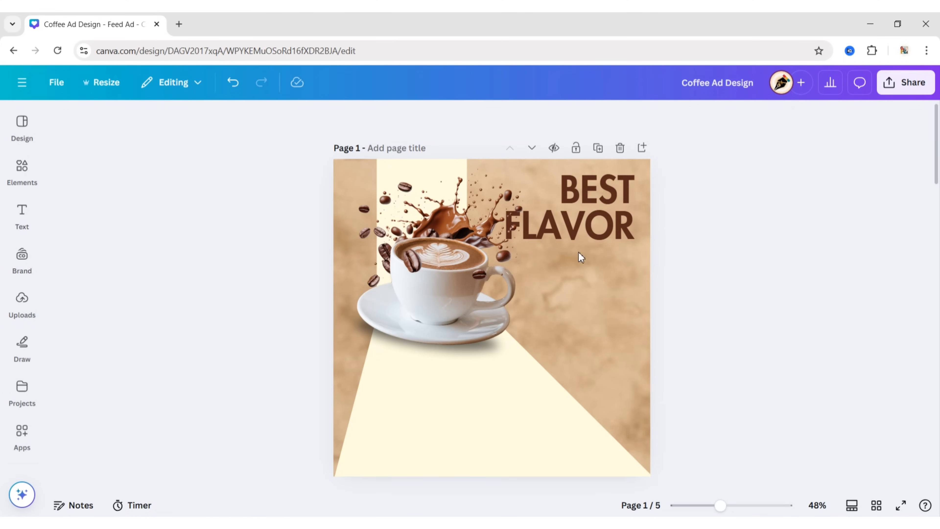
Step: Add a subheading tagline about Dark Velvet Coffee in brown Futura Regular
click(22, 216)
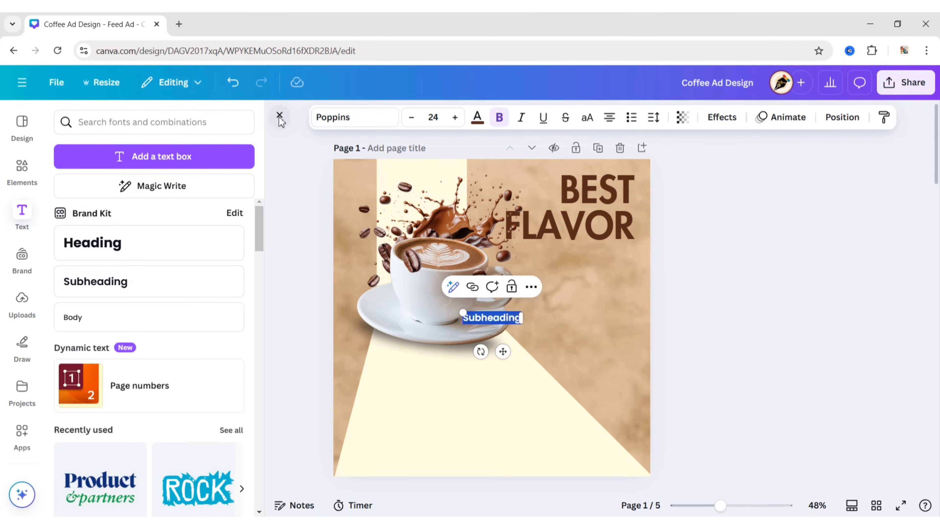
click(278, 117)
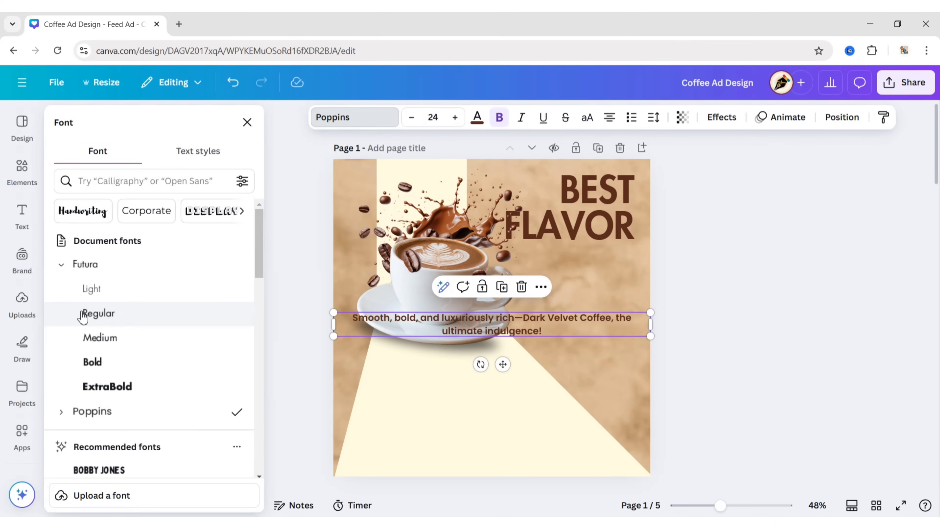
click(98, 313)
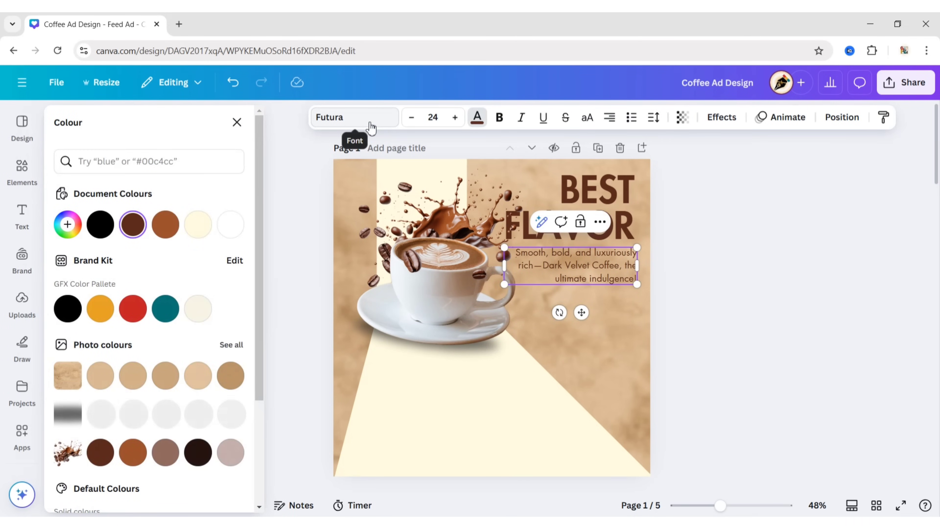
click(710, 254)
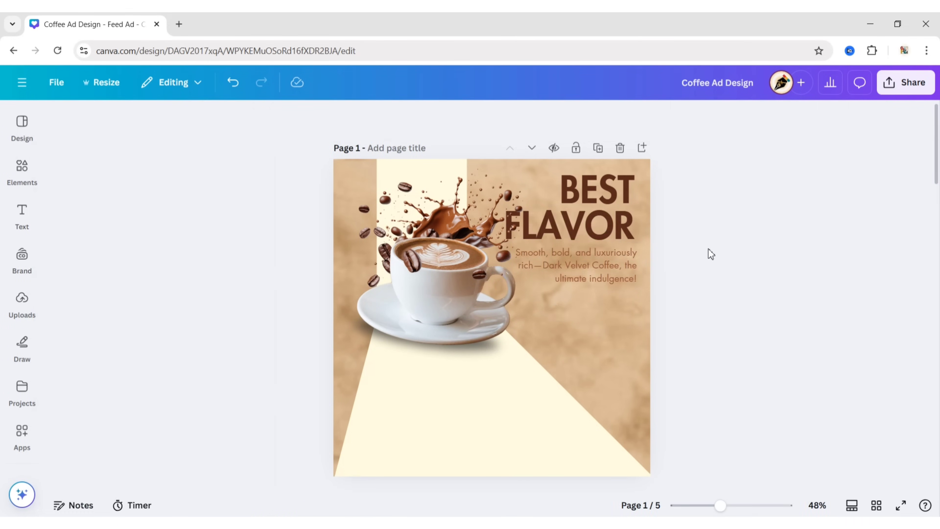
Step: Bold the words 'Dark Velvet Coffee' and right-align the heading and tagline together
click(574, 265)
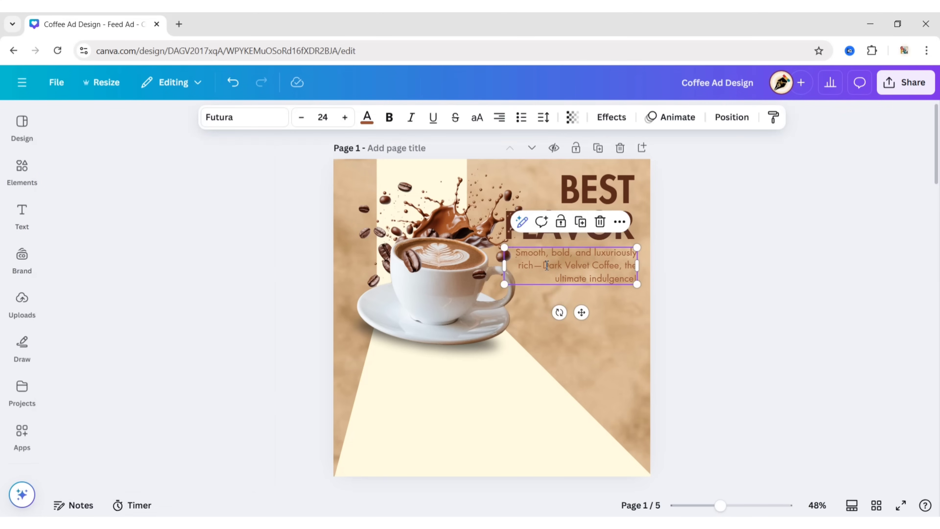
double_click(579, 265)
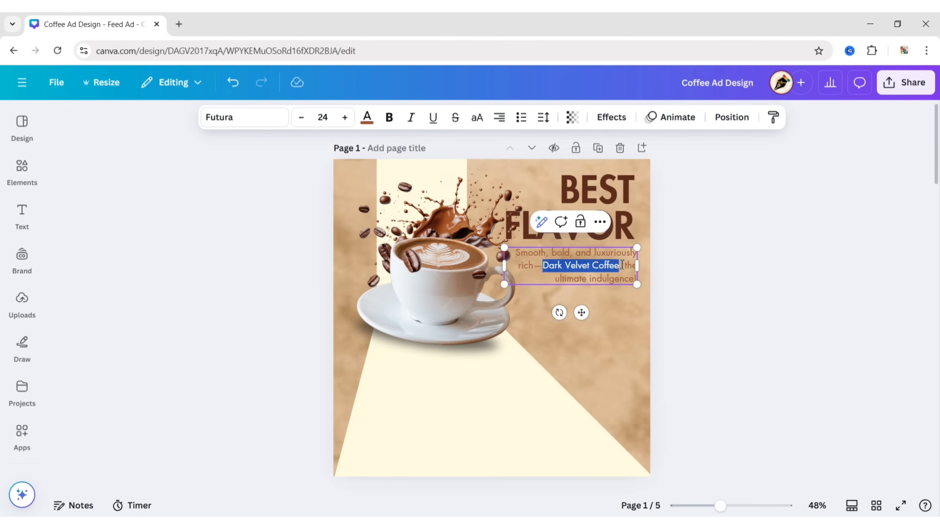
click(388, 117)
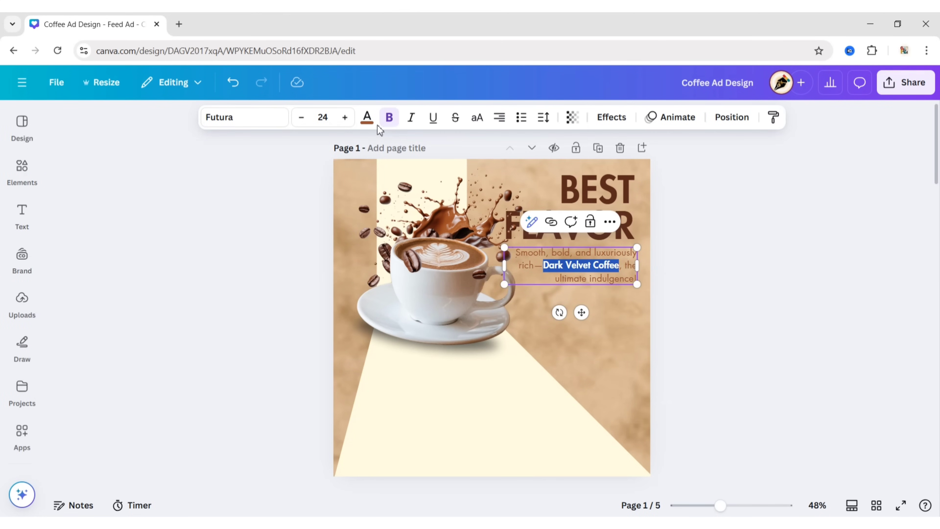
click(367, 117)
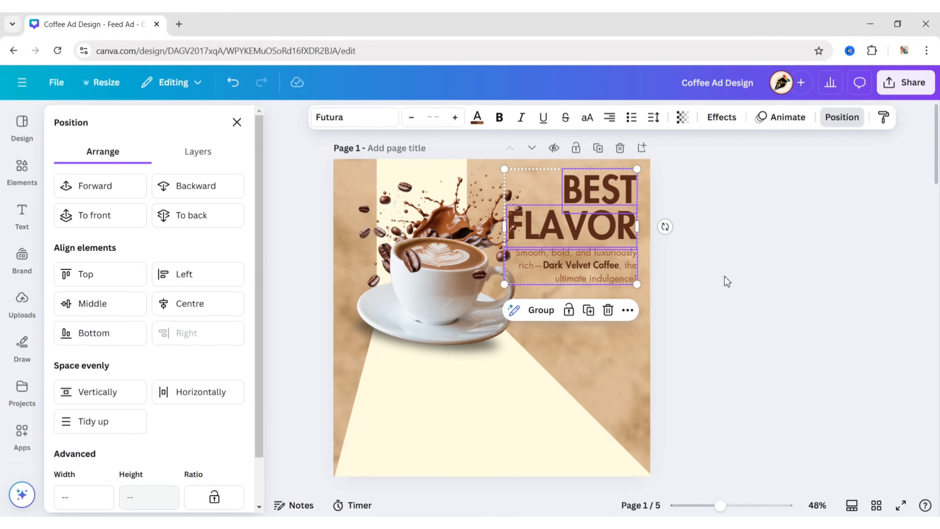
click(22, 302)
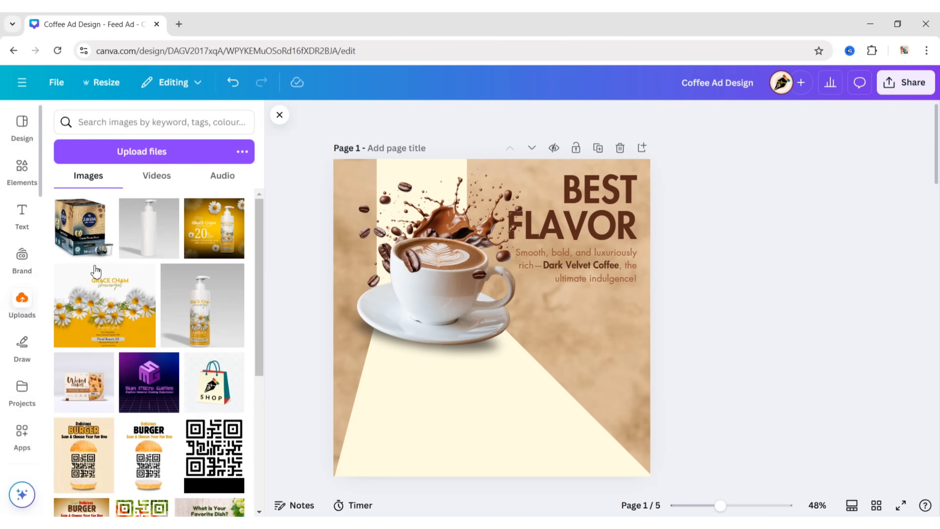
Step: Insert the uploaded ZAVIDA coffee box image, resize it and set it below the tagline at lower right
click(78, 228)
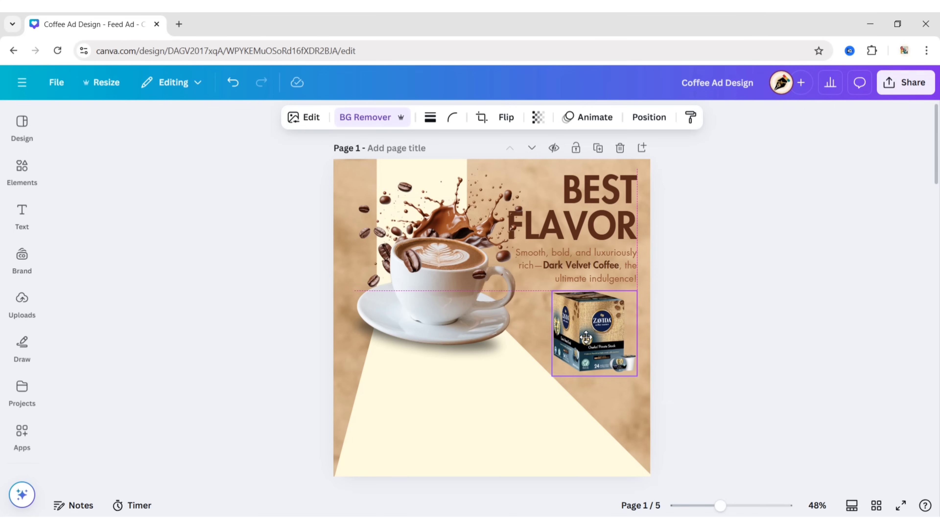
click(22, 171)
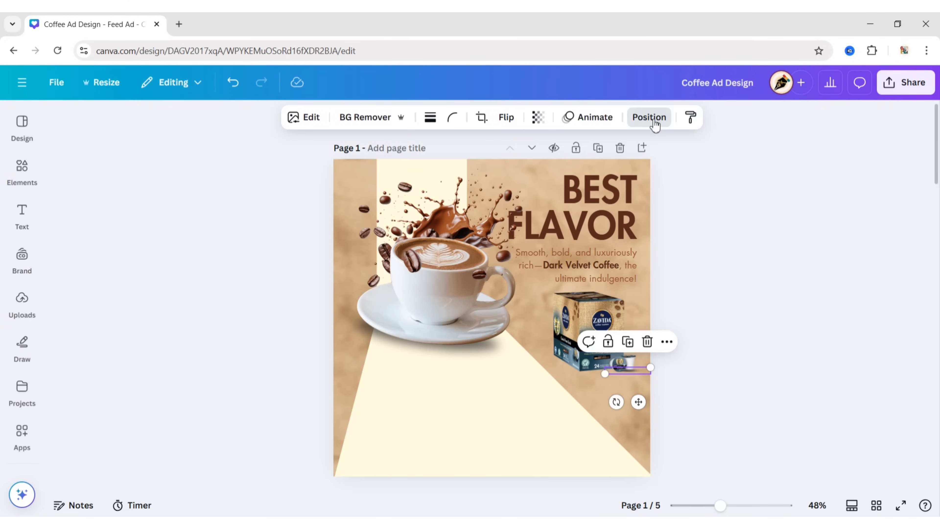
click(649, 117)
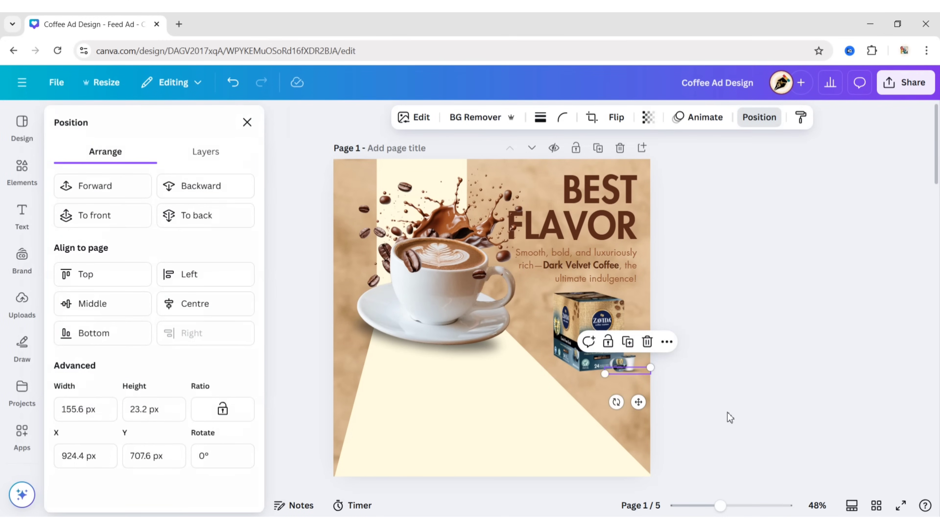
click(783, 342)
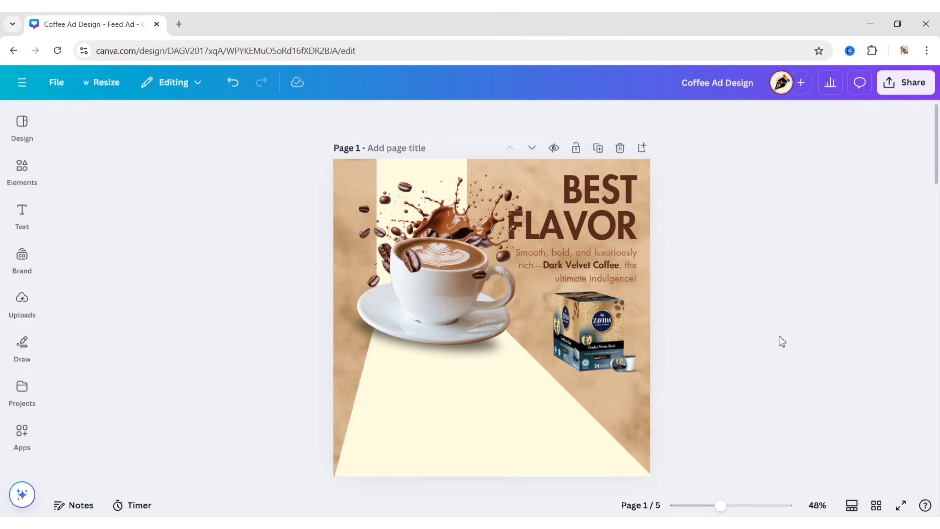
click(21, 173)
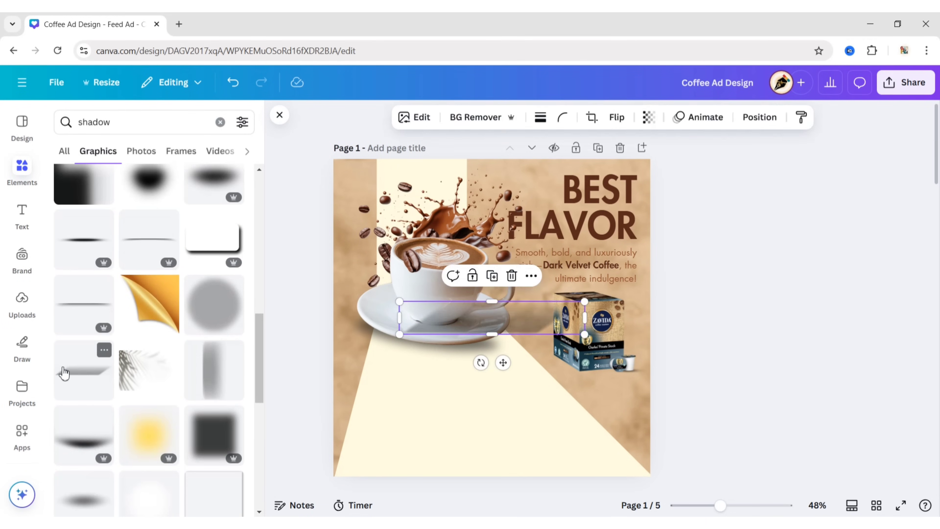
Step: Move and shrink the shadow graphic under the coffee box base and check its layer order
click(278, 114)
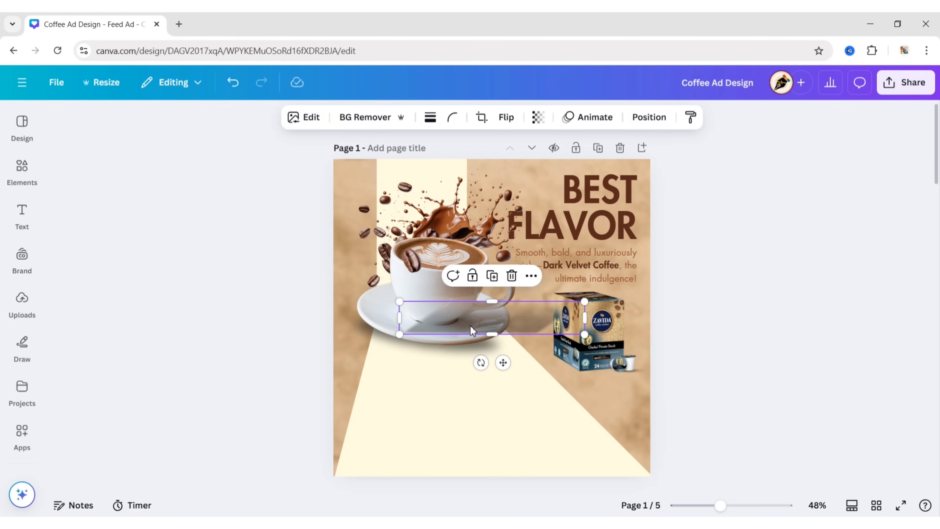
click(505, 117)
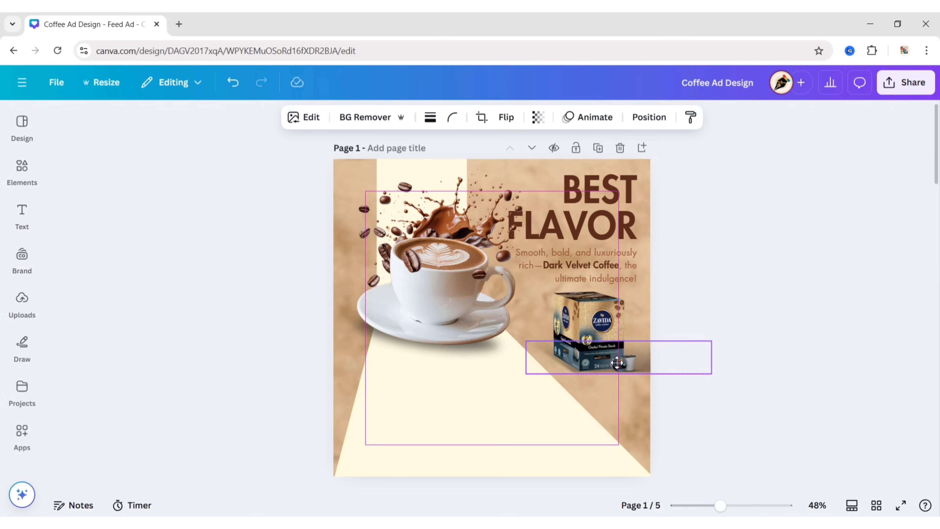
click(617, 363)
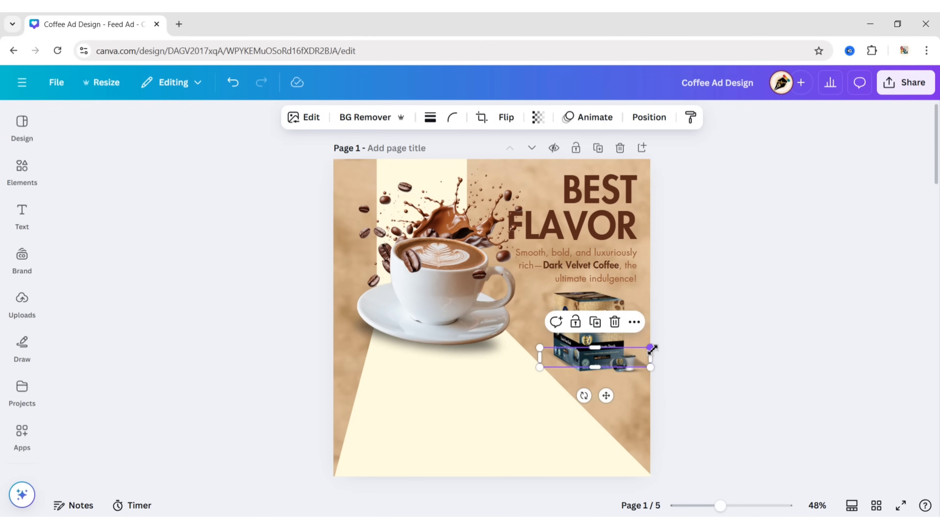
click(704, 397)
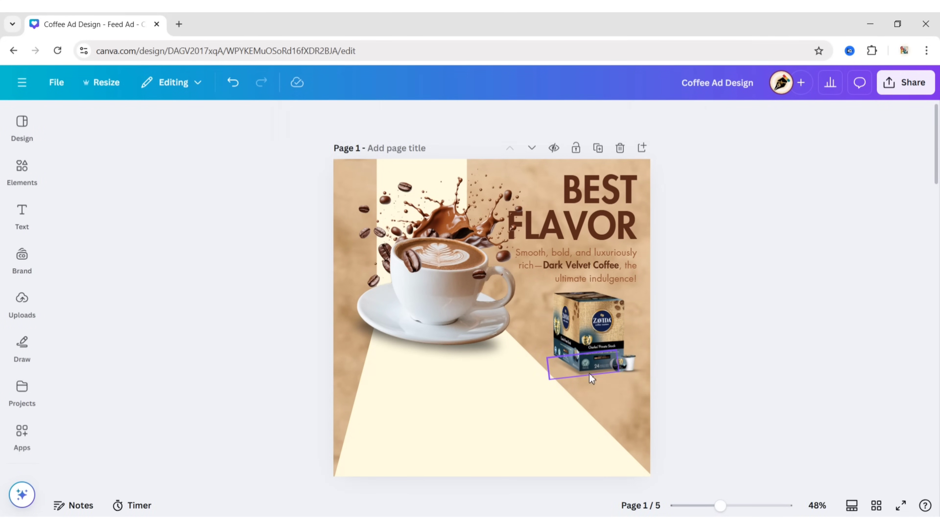
click(759, 117)
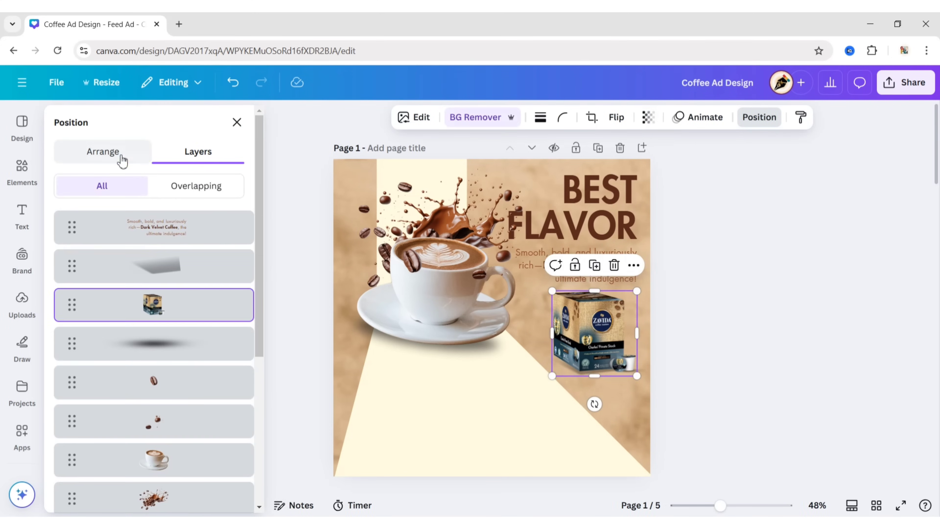
click(714, 289)
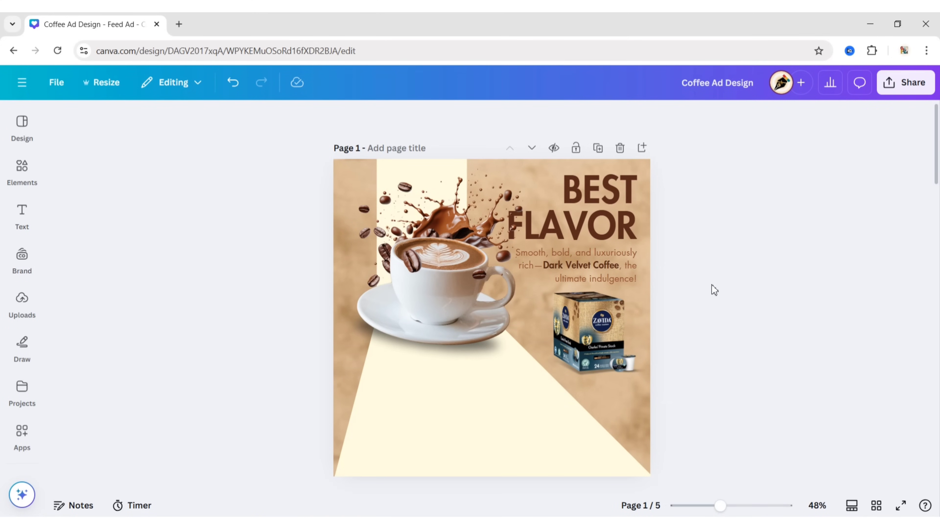
Step: Add a black ZAVIDA wordmark in Barbaro type via TypeCraft onto the cream beam
click(21, 432)
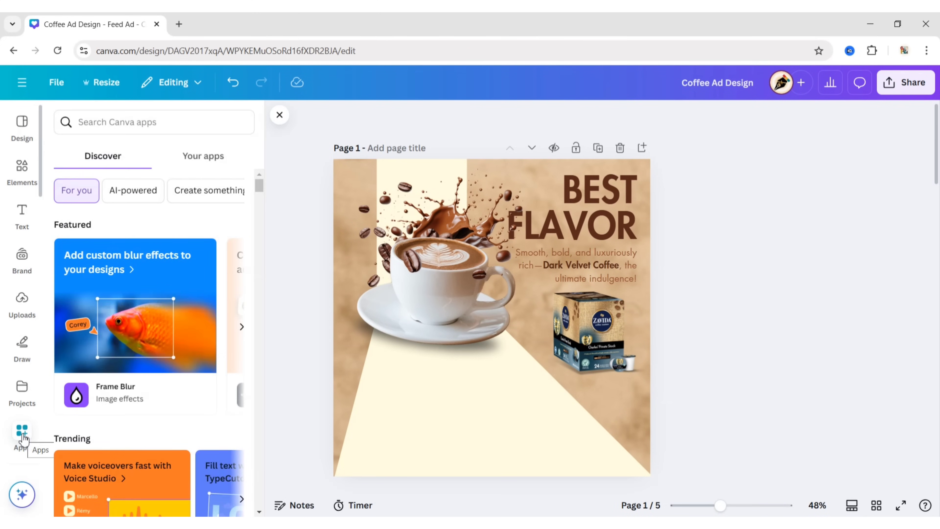
text(typecraft)
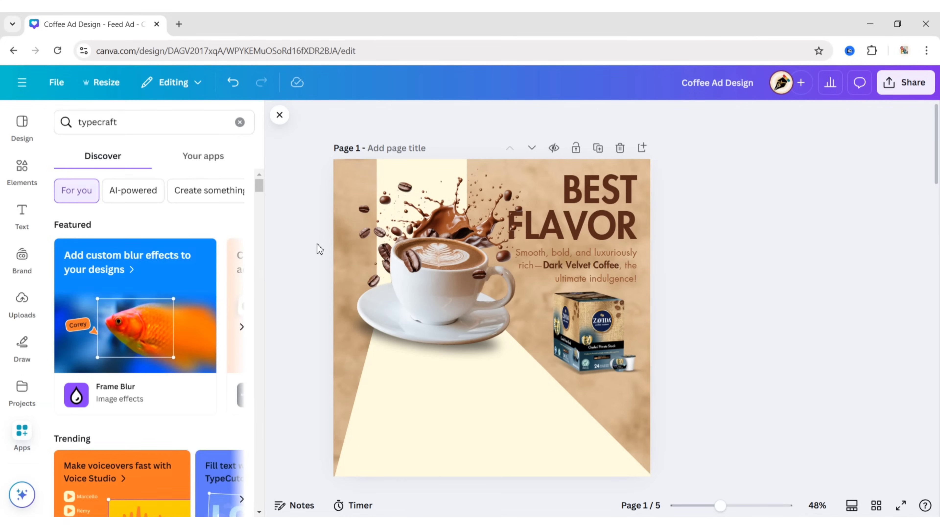
click(22, 433)
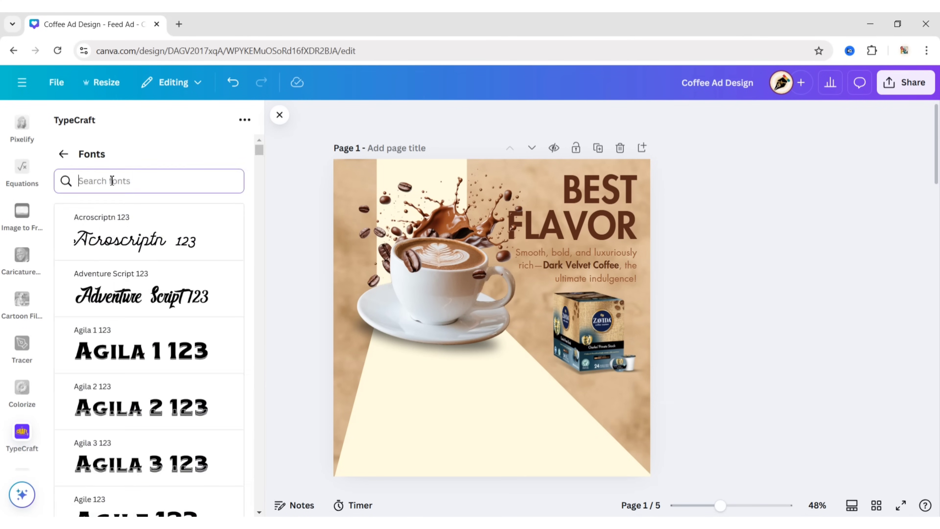
text(barbaro)
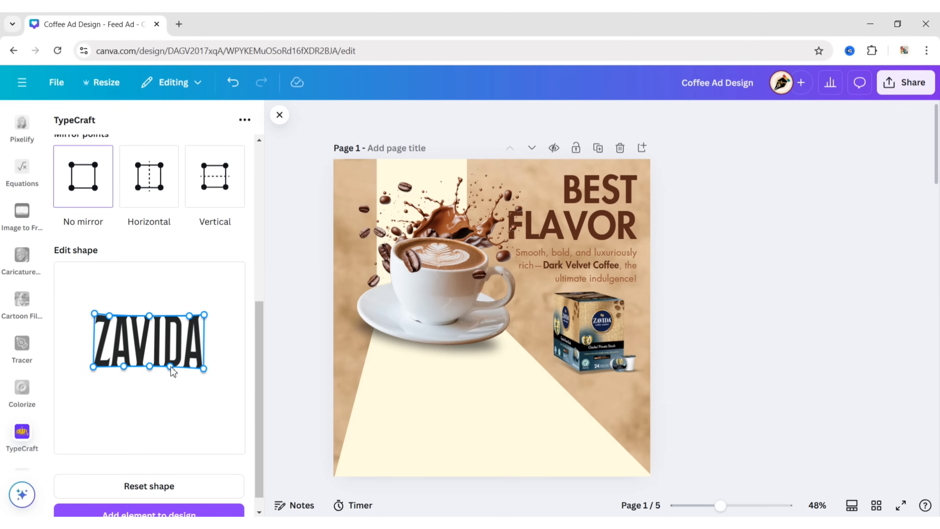
mouse_move(180, 321)
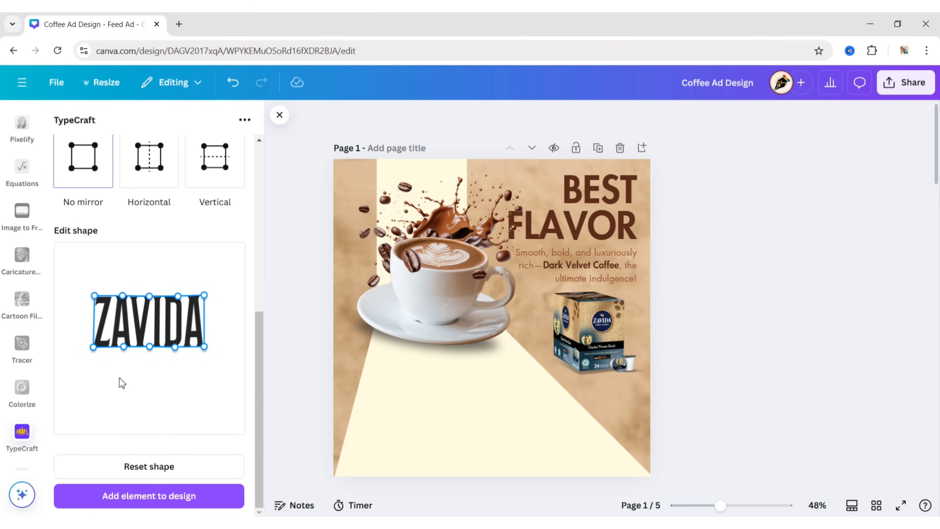
click(149, 496)
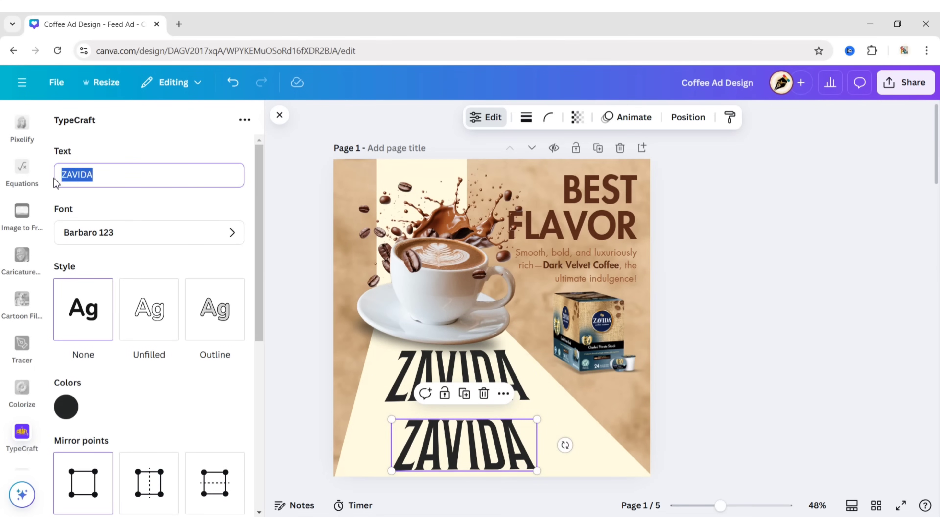
Step: Create a perspective COFFEE wordmark beneath ZAVIDA and add a square from Elements
text(COFFEE)
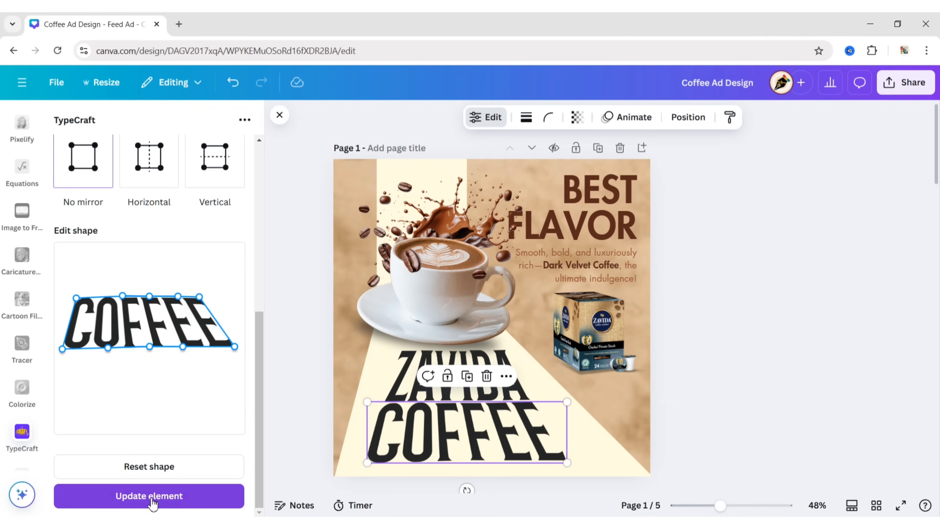
click(149, 496)
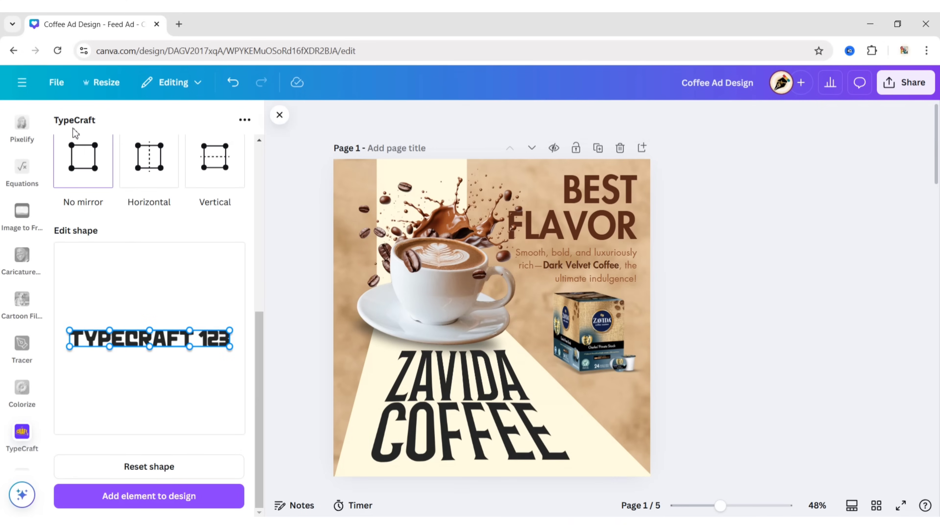
click(280, 114)
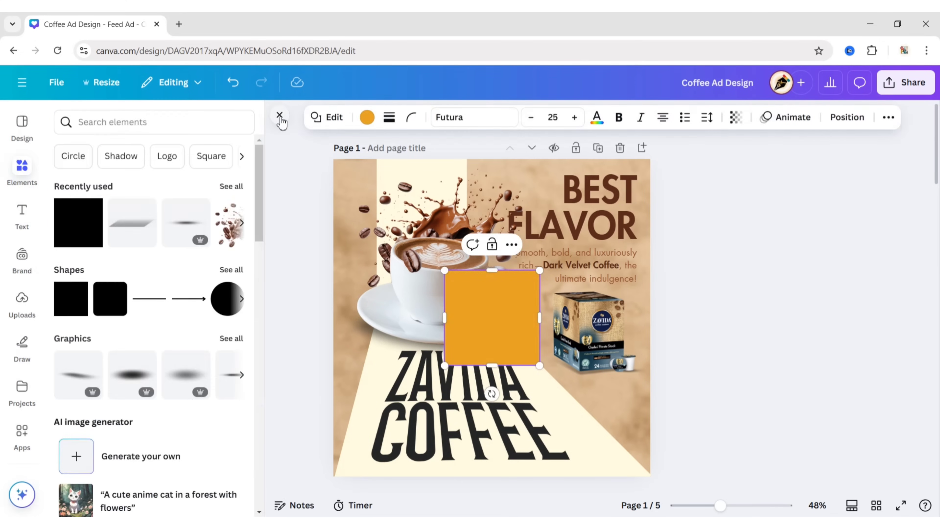
Step: Reposition COFFEE beneath ZAVIDA and apply its edited perspective shape
click(281, 117)
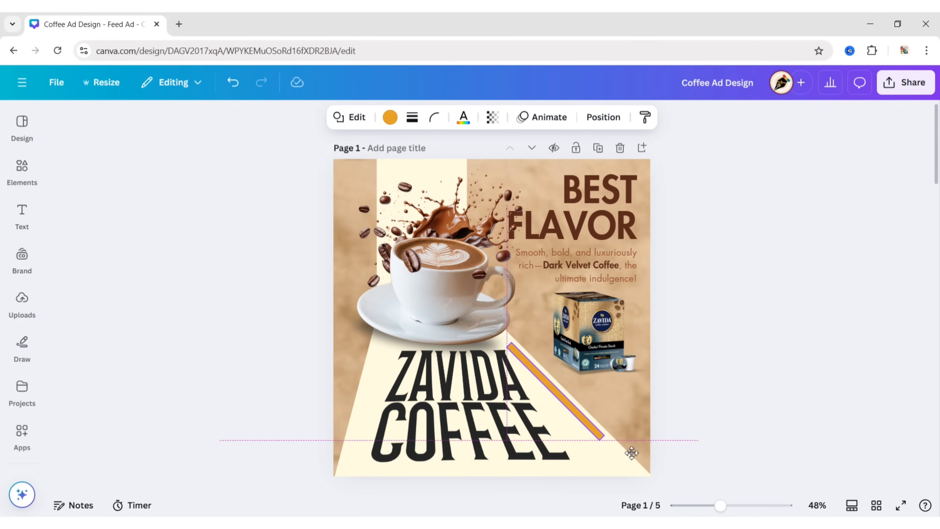
click(737, 396)
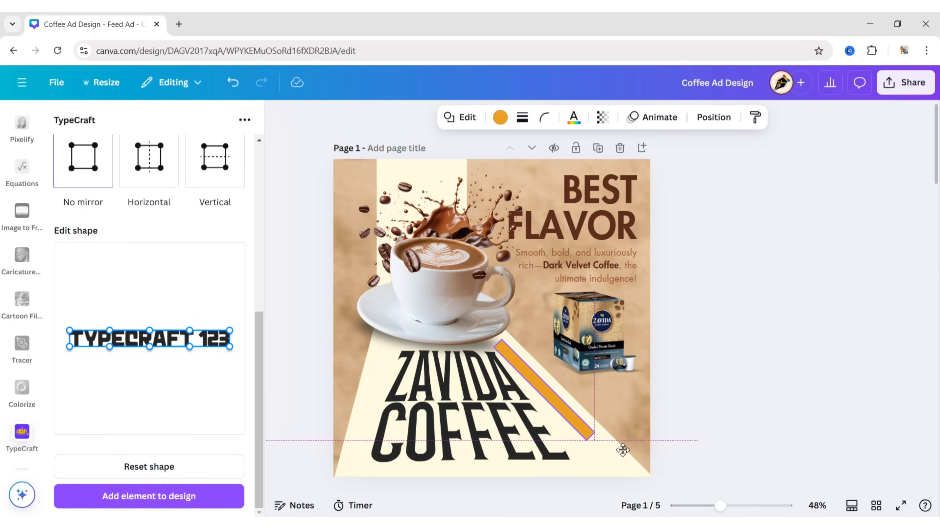
click(456, 371)
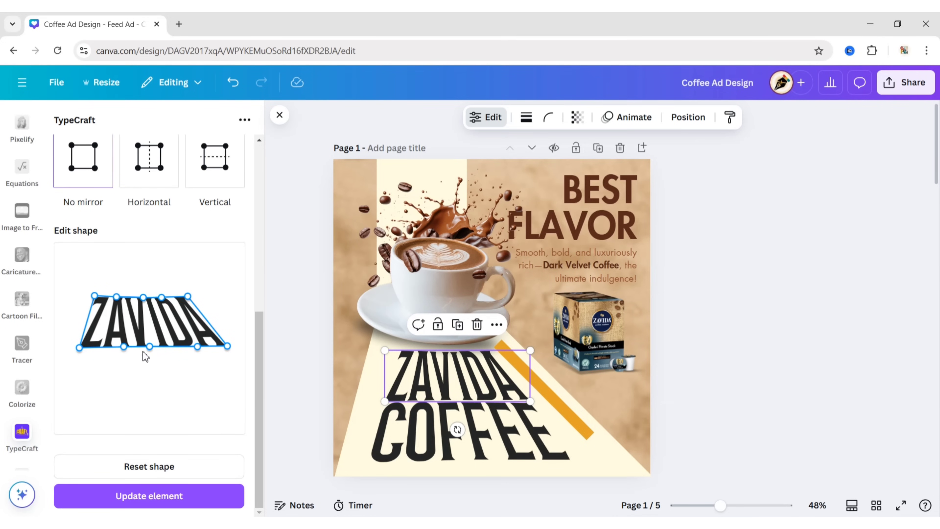
click(506, 451)
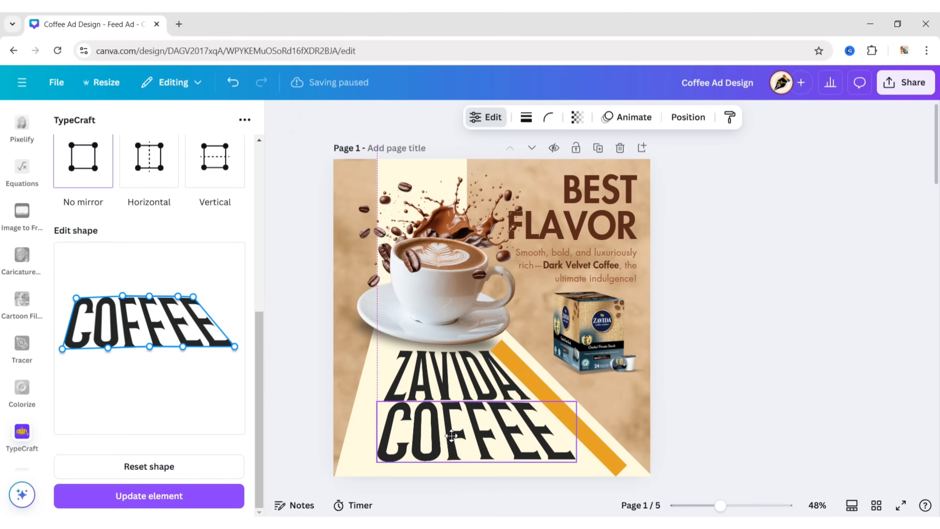
click(474, 434)
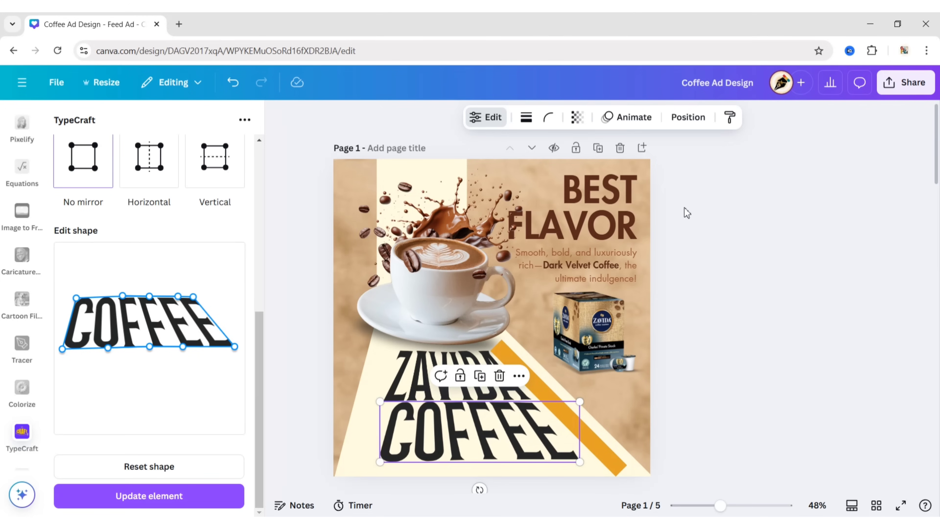
click(149, 496)
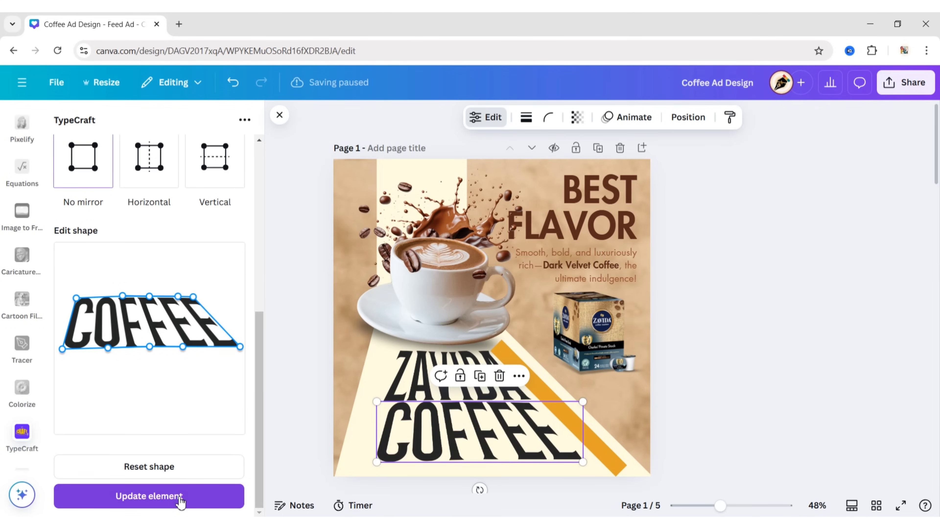
click(148, 496)
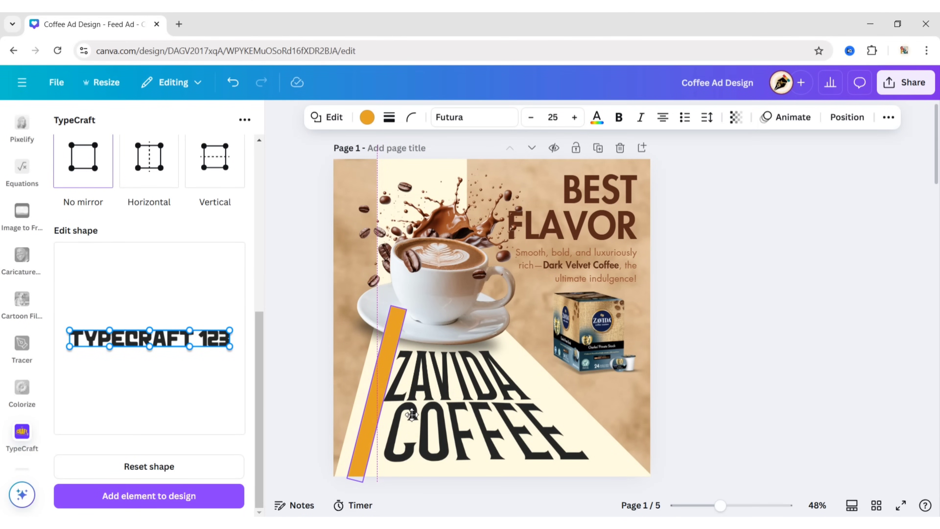
Step: Widen COFFEE's corner points into an even, symmetrical taper along the beam
click(456, 374)
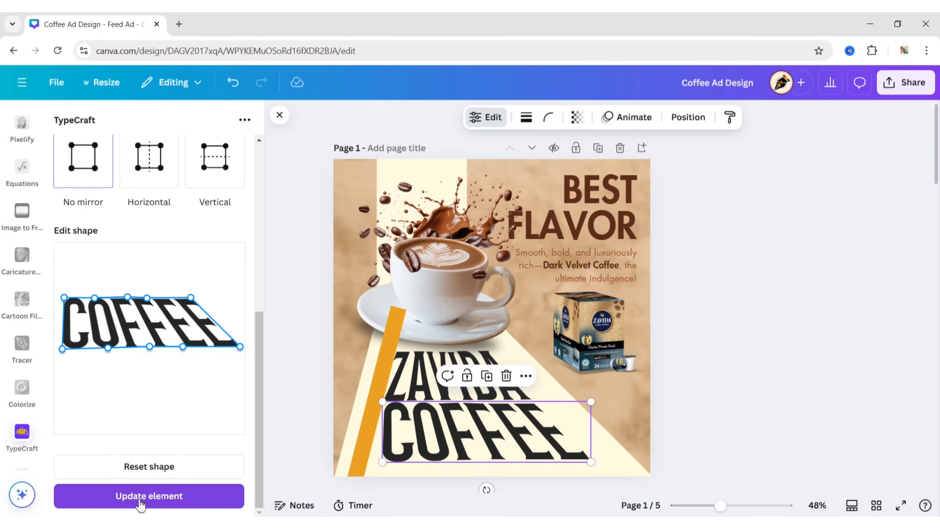
click(149, 495)
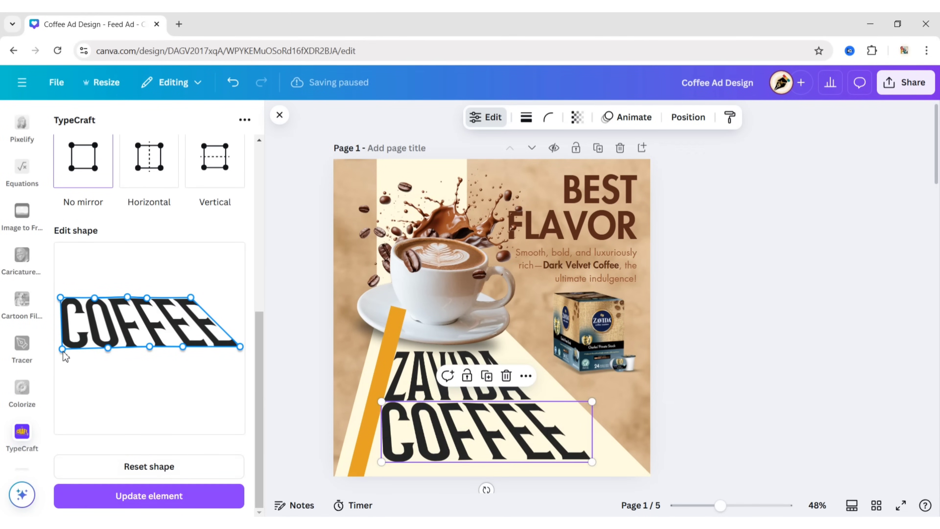
click(149, 496)
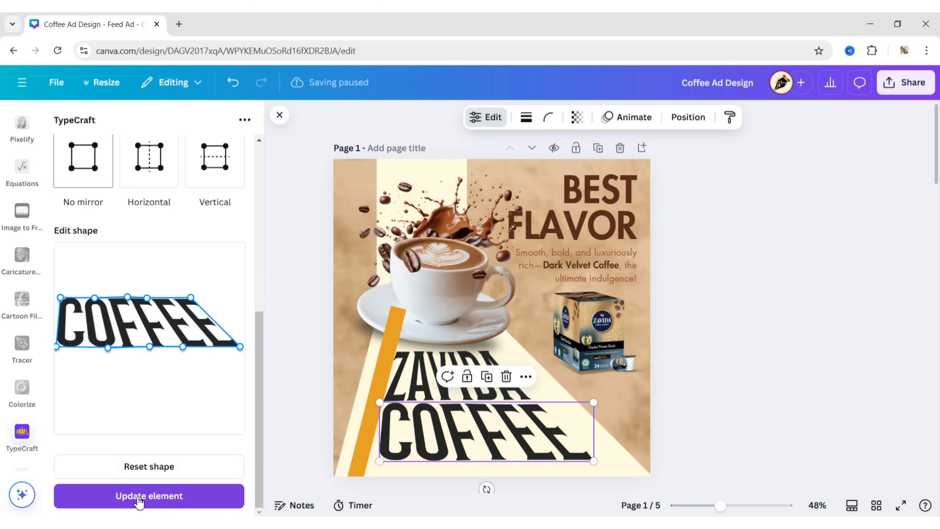
click(149, 495)
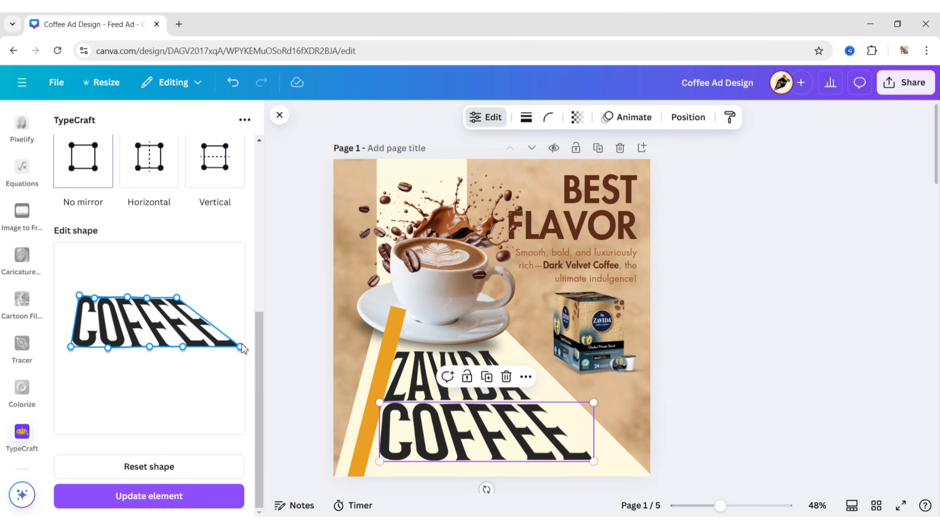
mouse_move(178, 294)
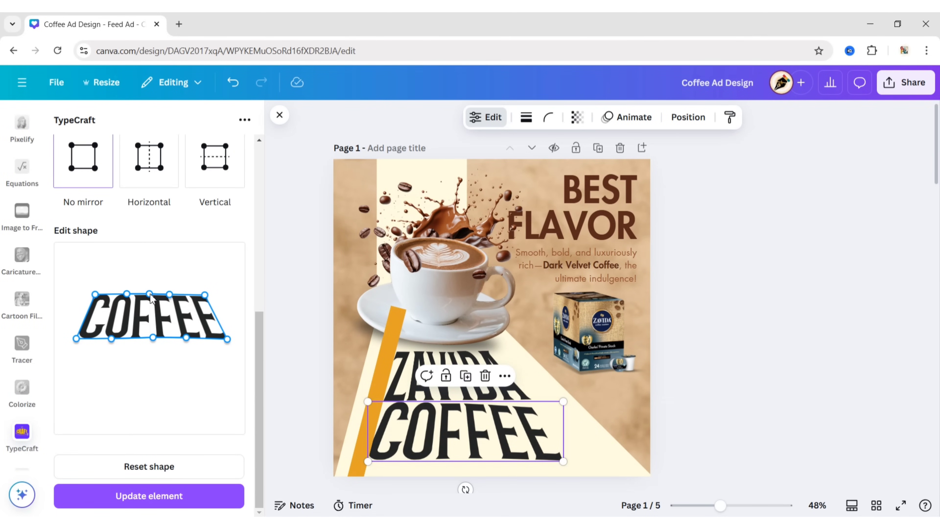
mouse_move(78, 343)
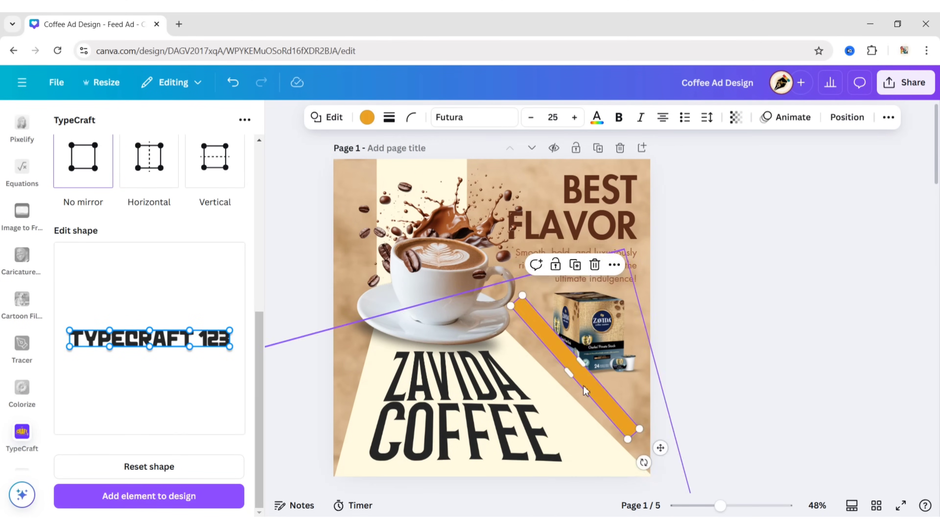
click(450, 431)
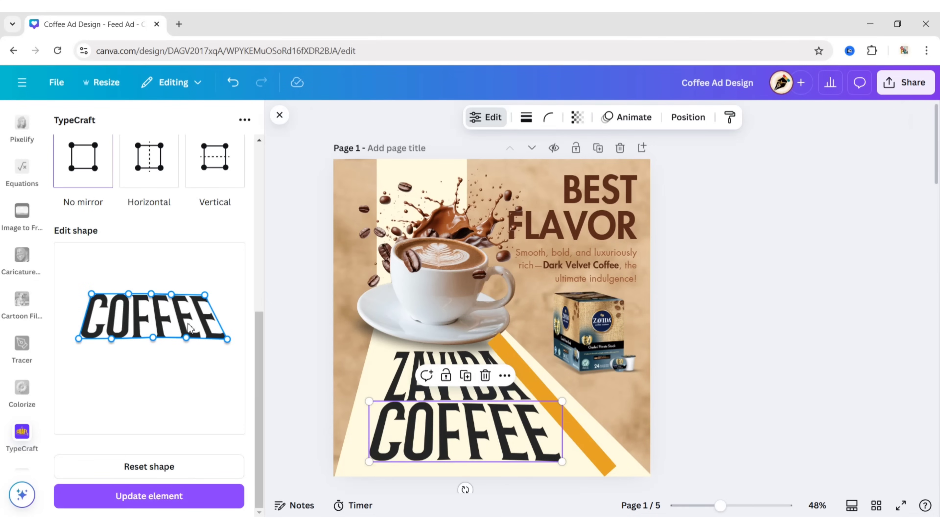
click(149, 497)
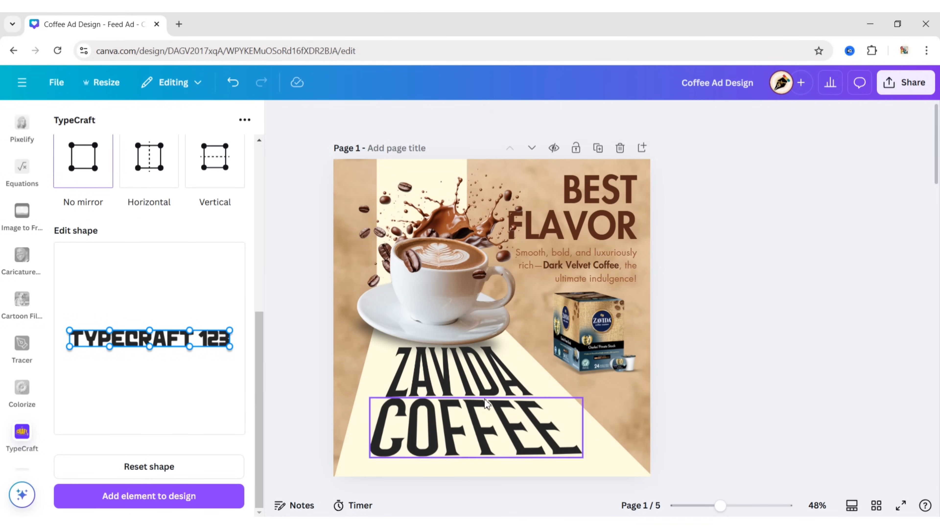
Step: Restyle ZAVIDA as Outline in two shades of brown and update the element
click(687, 117)
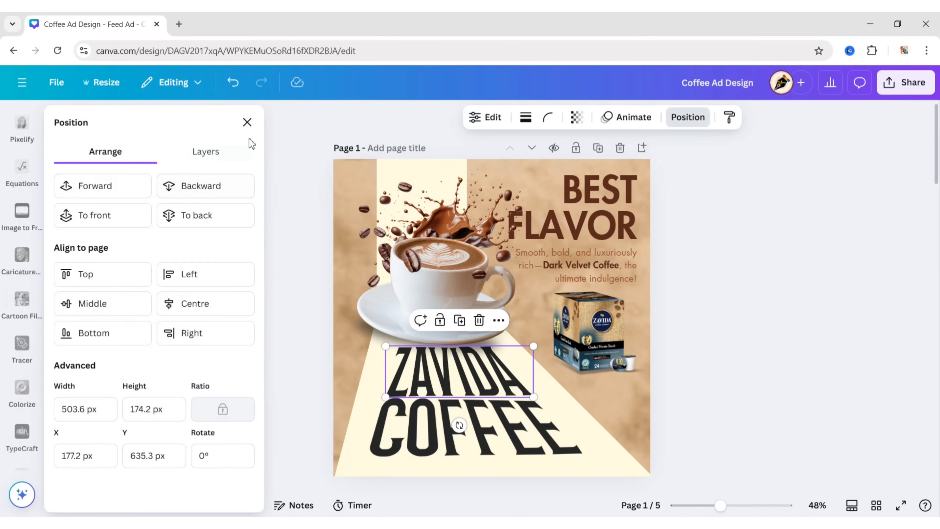
click(22, 435)
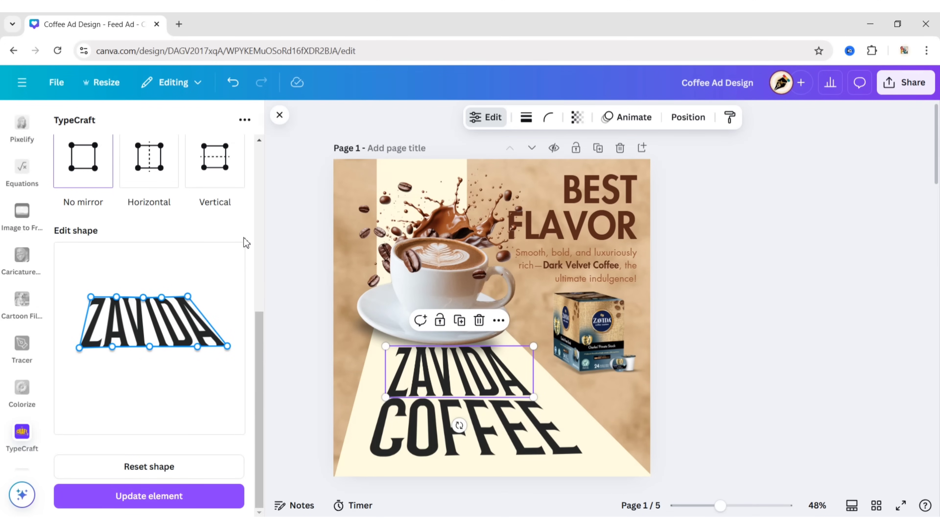
scroll(up, 3)
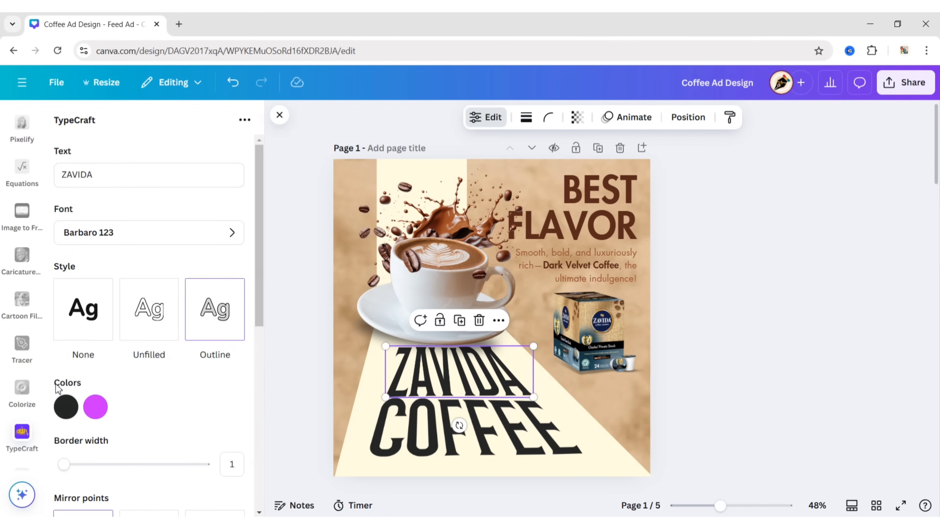
click(65, 406)
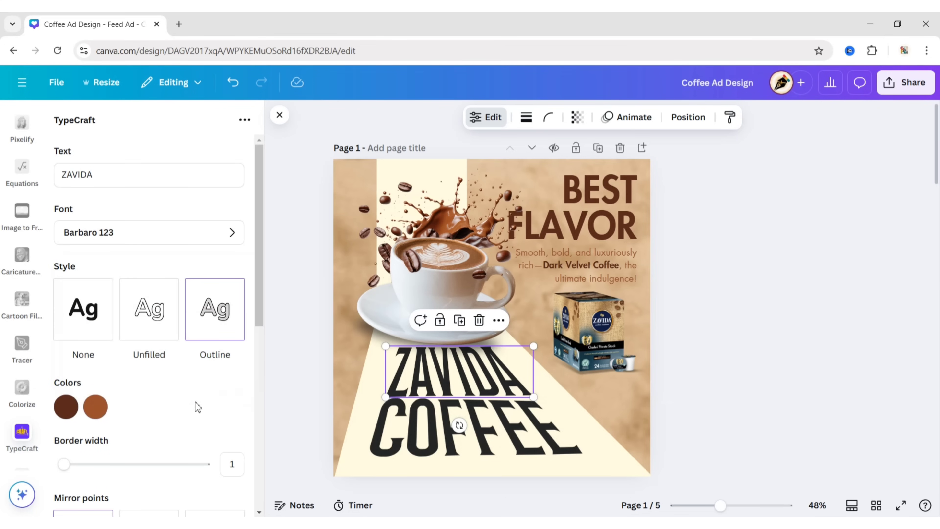
scroll(down, 3)
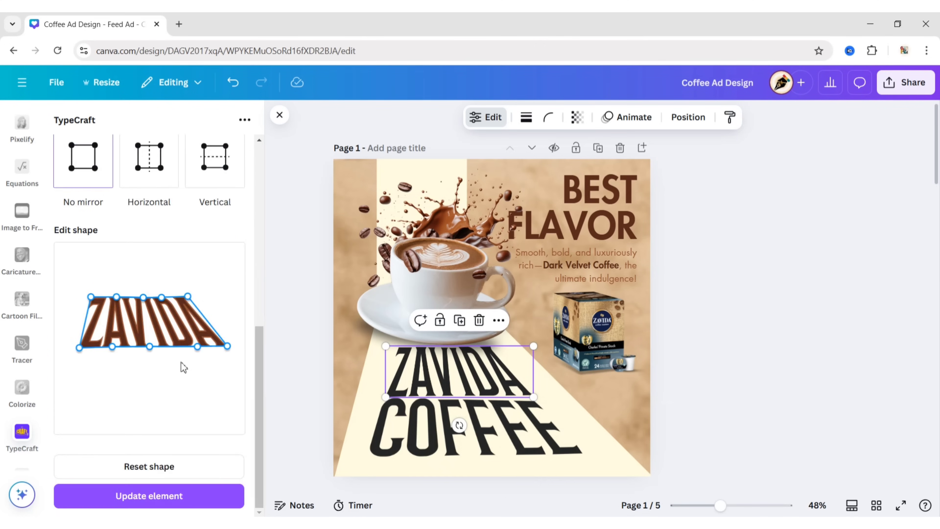
click(149, 496)
text(#592)
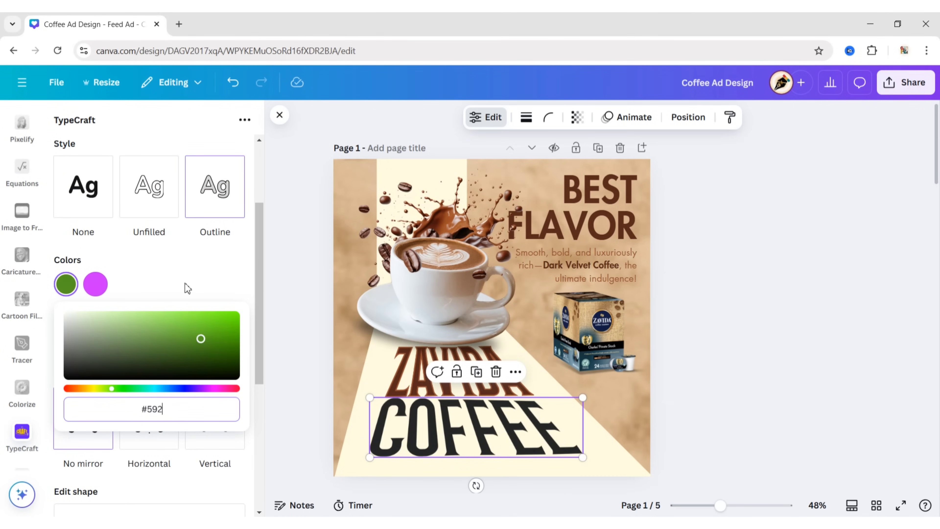
Step: Give COFFEE a brown outlined style matching ZAVIDA, then close TypeCraft and deselect
click(96, 283)
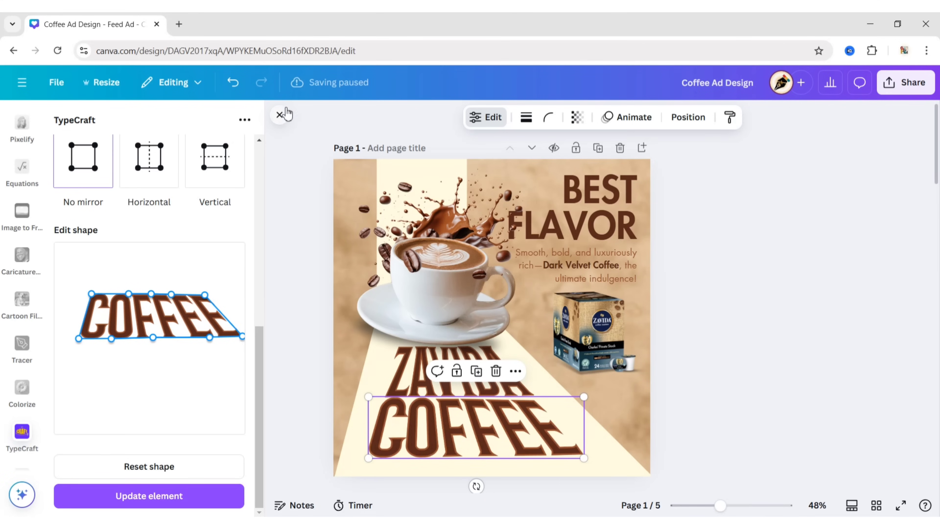
click(277, 115)
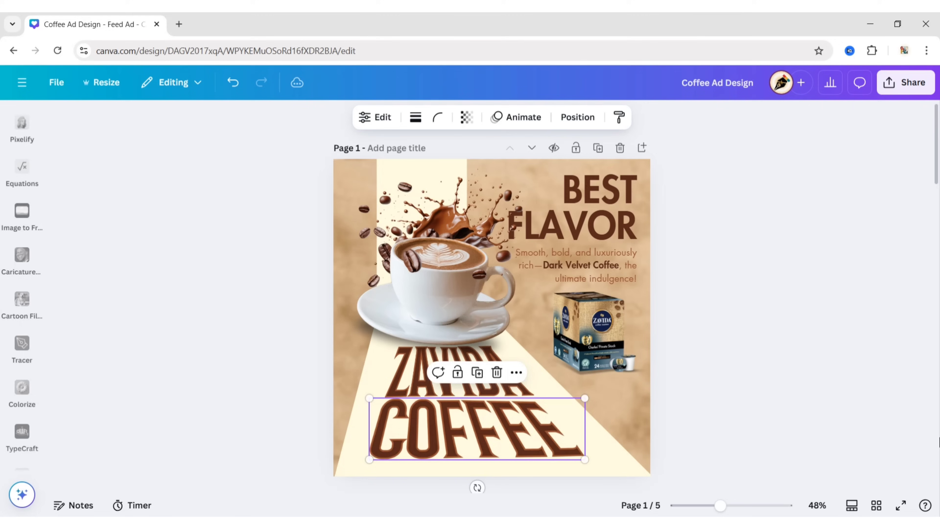
click(765, 418)
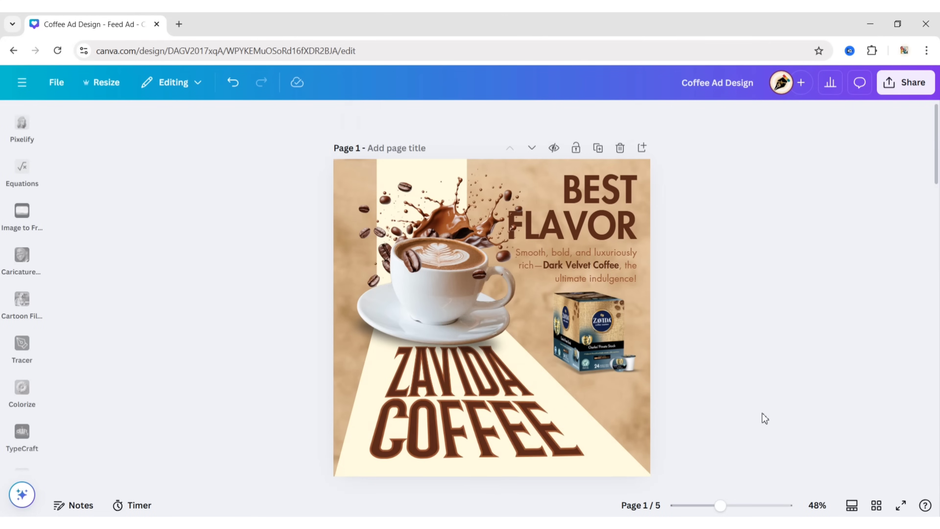